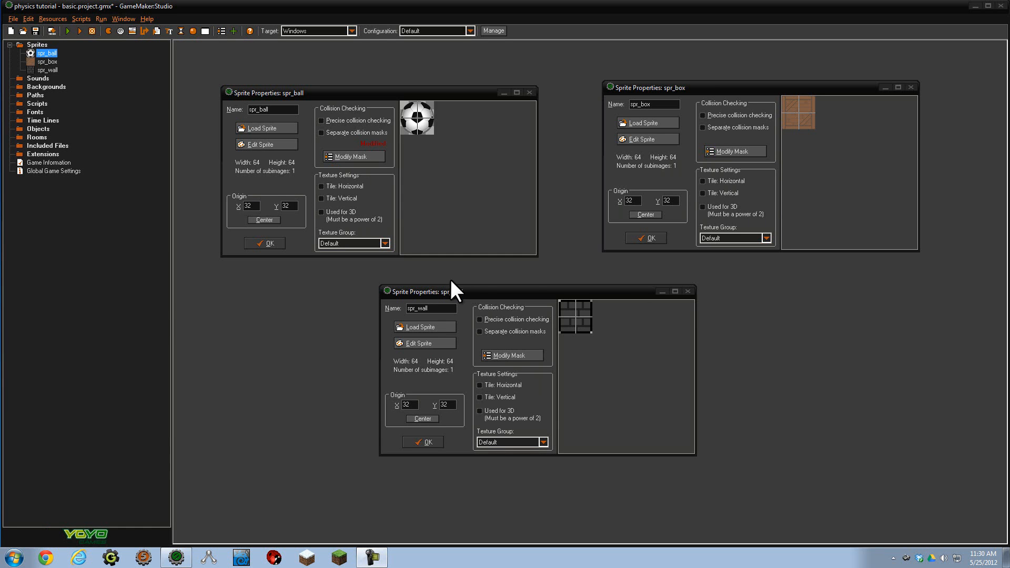
pyautogui.moveTo(481, 257)
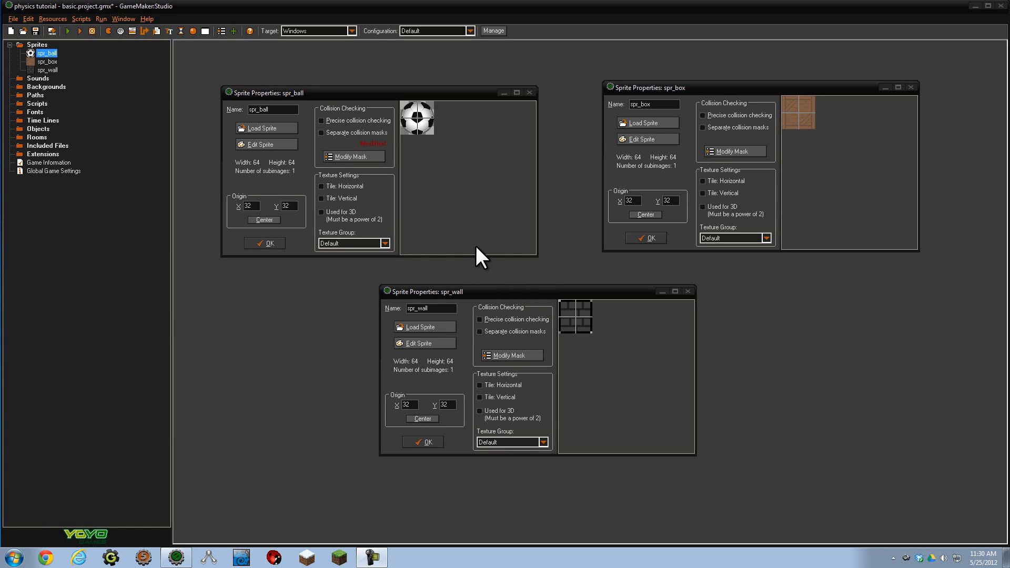
pyautogui.moveTo(368, 142)
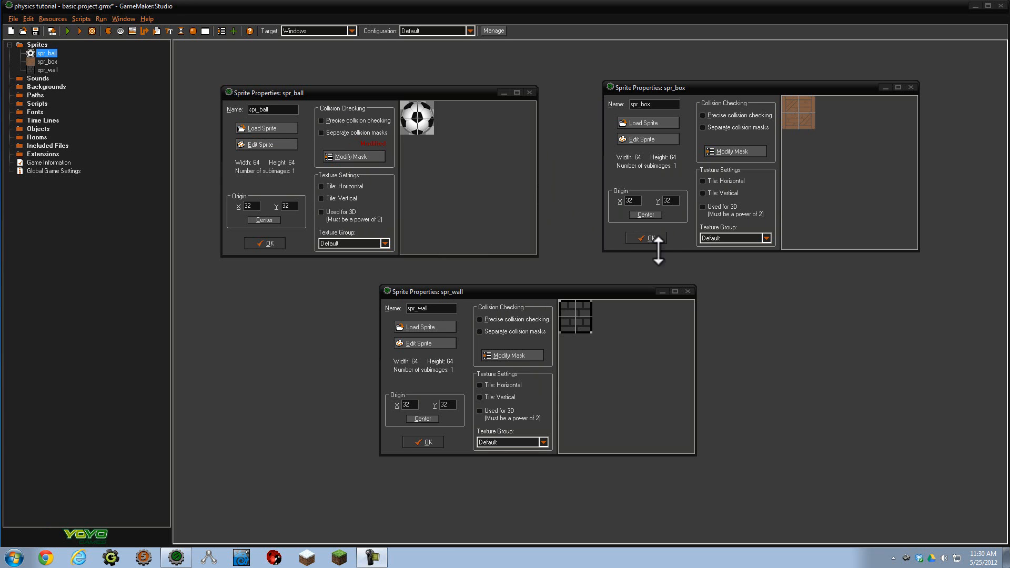
pyautogui.moveTo(677, 322)
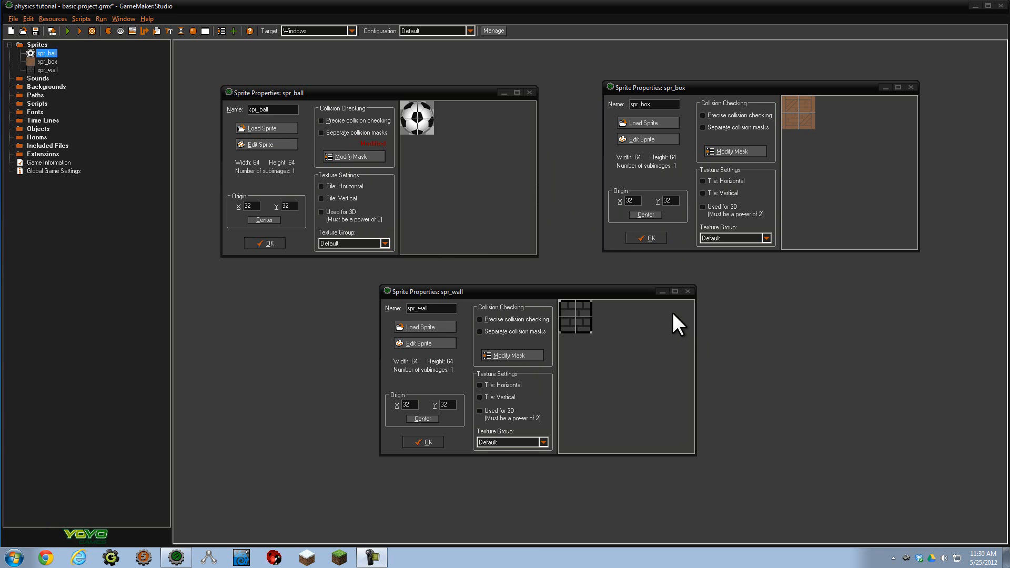
pyautogui.moveTo(544, 197)
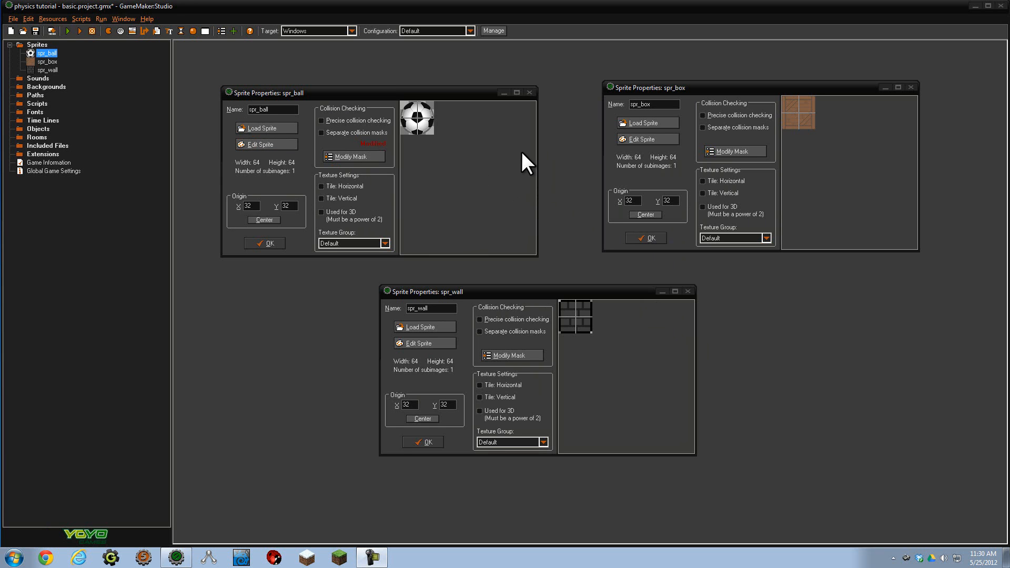
pyautogui.moveTo(185, 52)
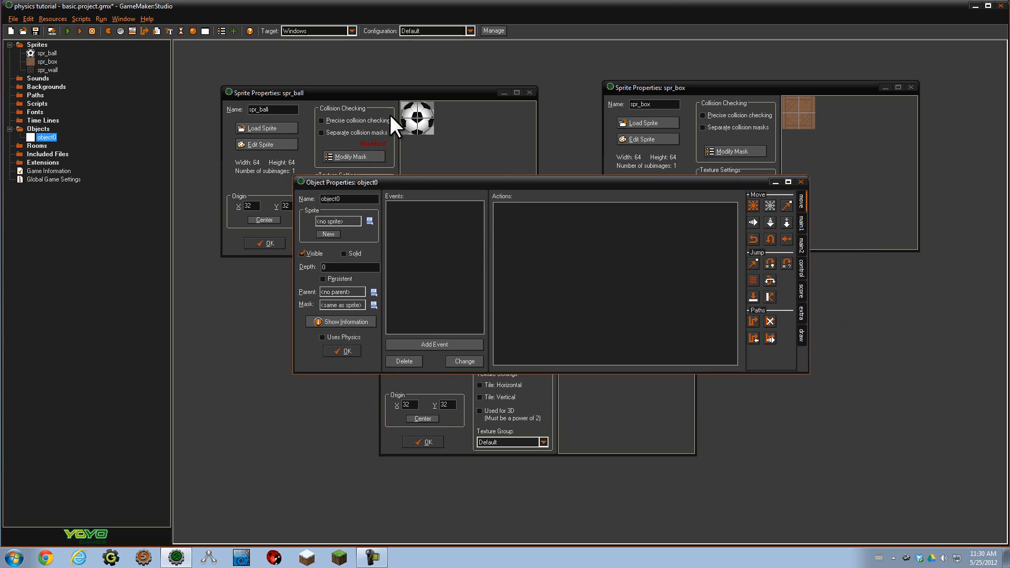
# Step: Assign the spr_ball sprite to the new object and clear its default name for renaming to obj_ball
pyautogui.click(370, 221)
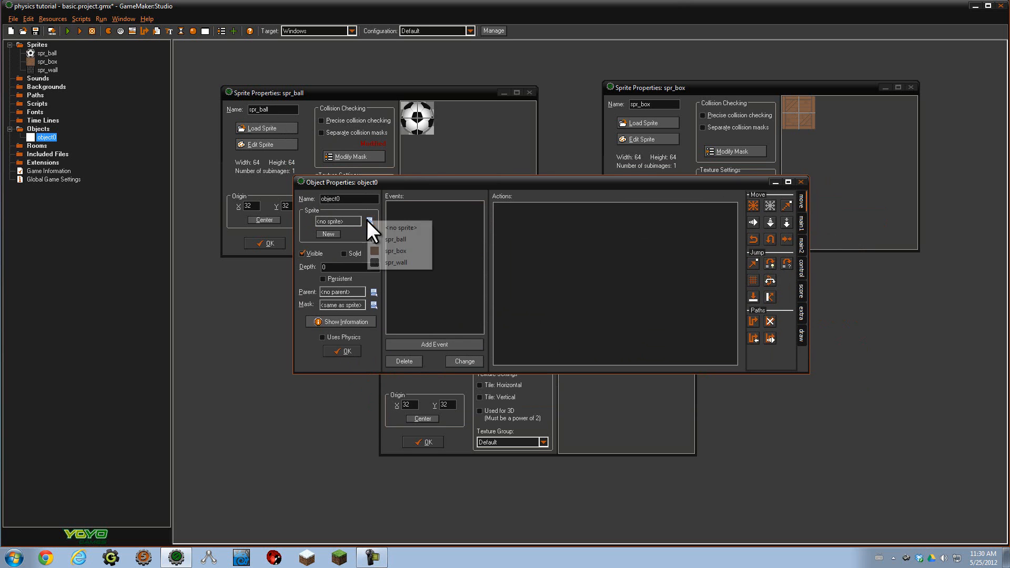
pyautogui.click(395, 239)
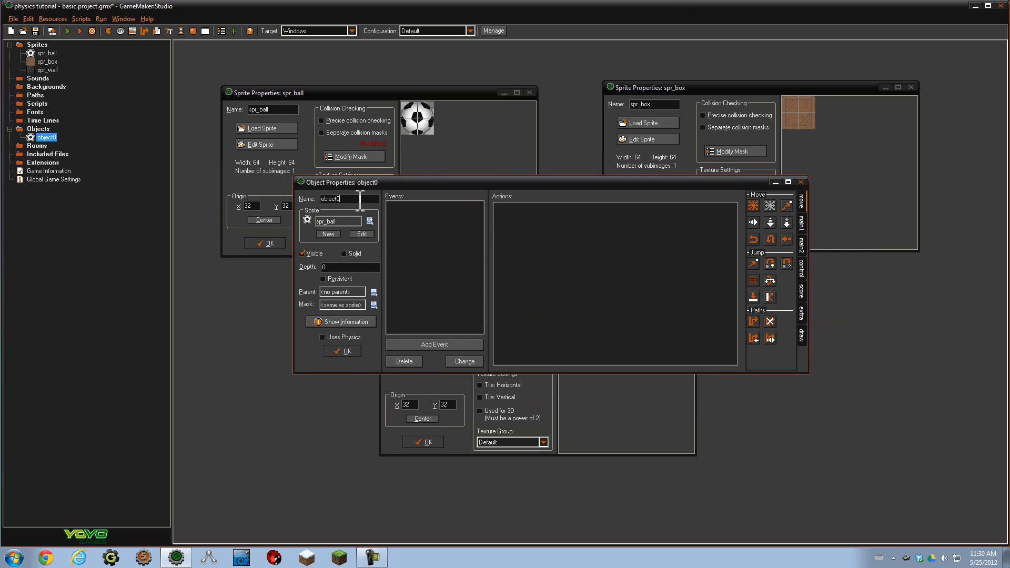
pyautogui.press('BackSpace')
pyautogui.write('obj_ball')
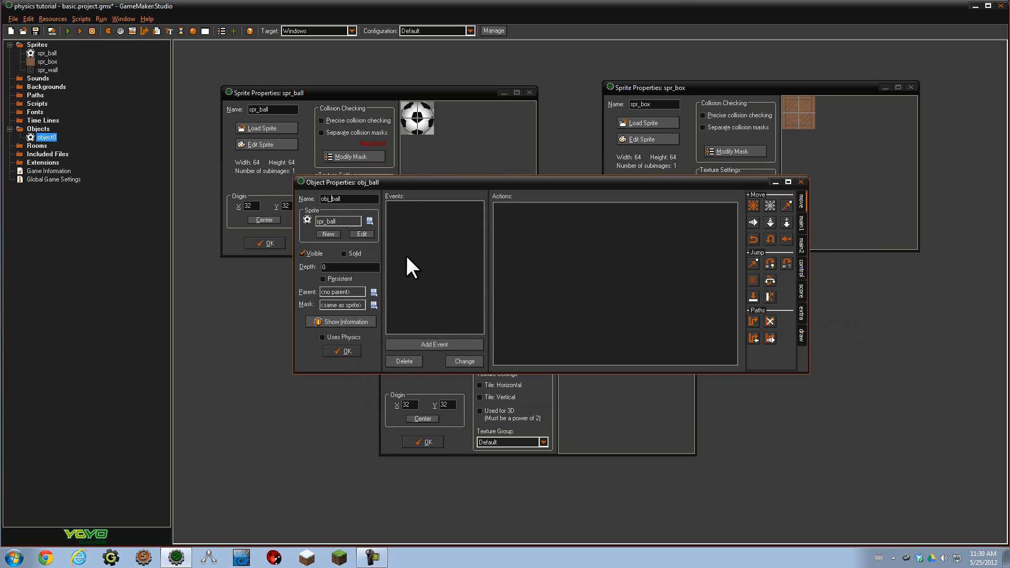
pyautogui.moveTo(325, 348)
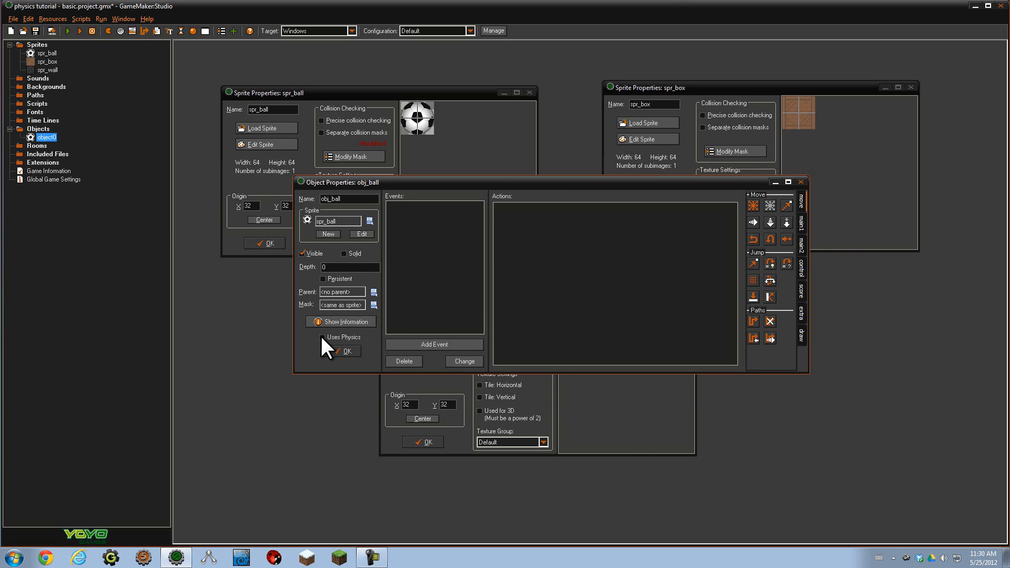
# Step: Enable Uses Physics for obj_ball, giving it default physics properties and a circle shape
pyautogui.click(322, 336)
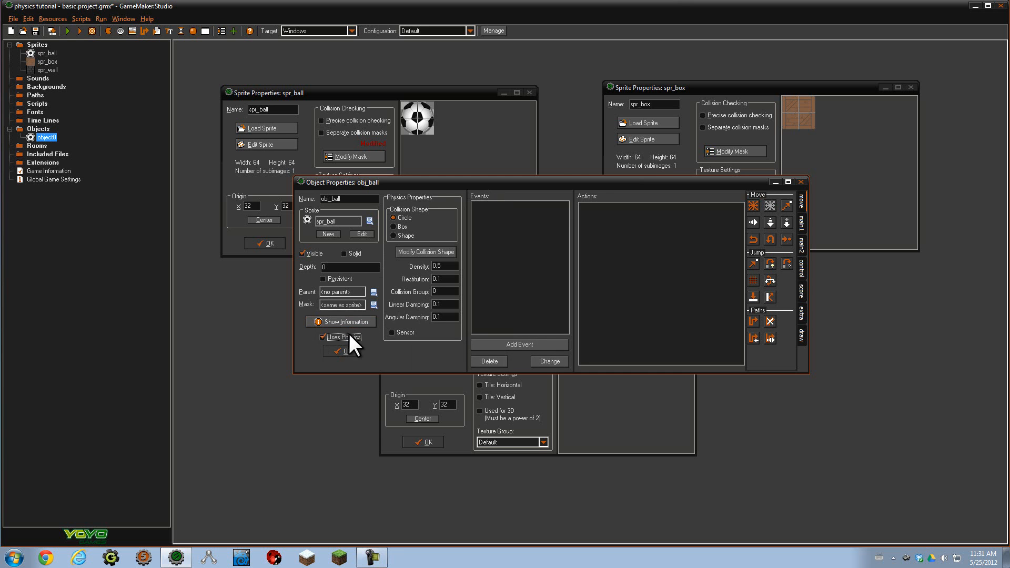
pyautogui.moveTo(426, 251)
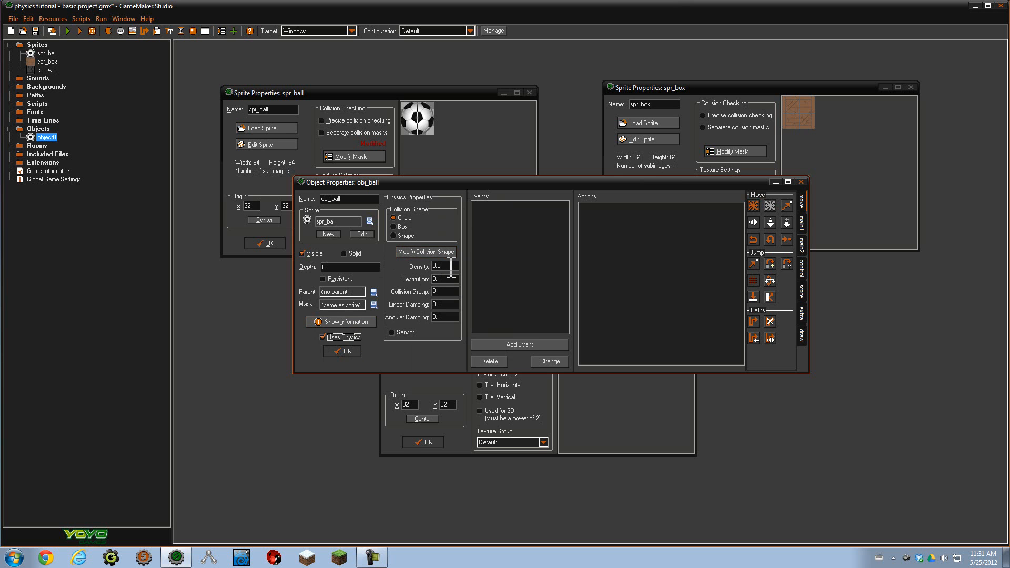
pyautogui.moveTo(446, 240)
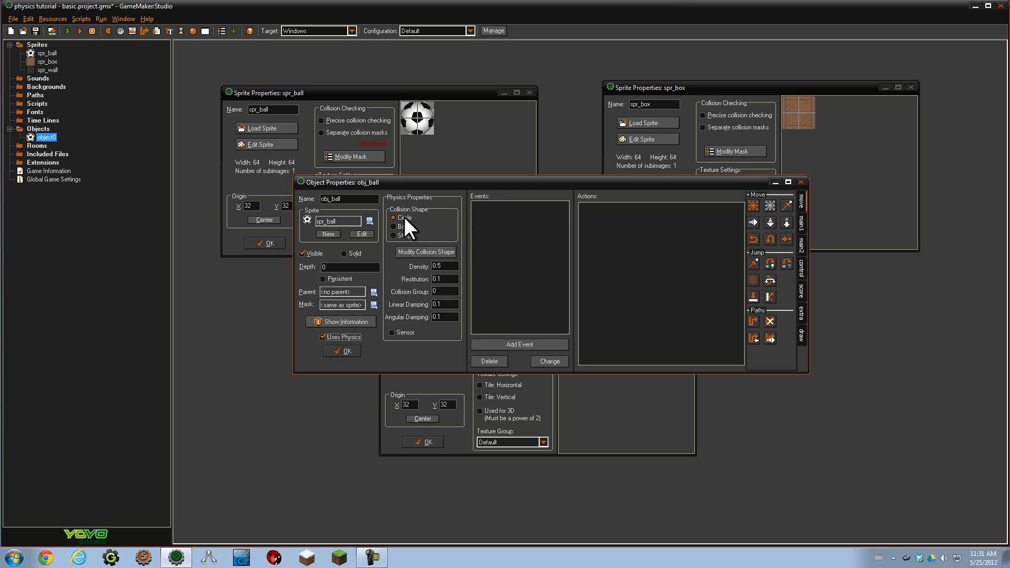
pyautogui.moveTo(411, 243)
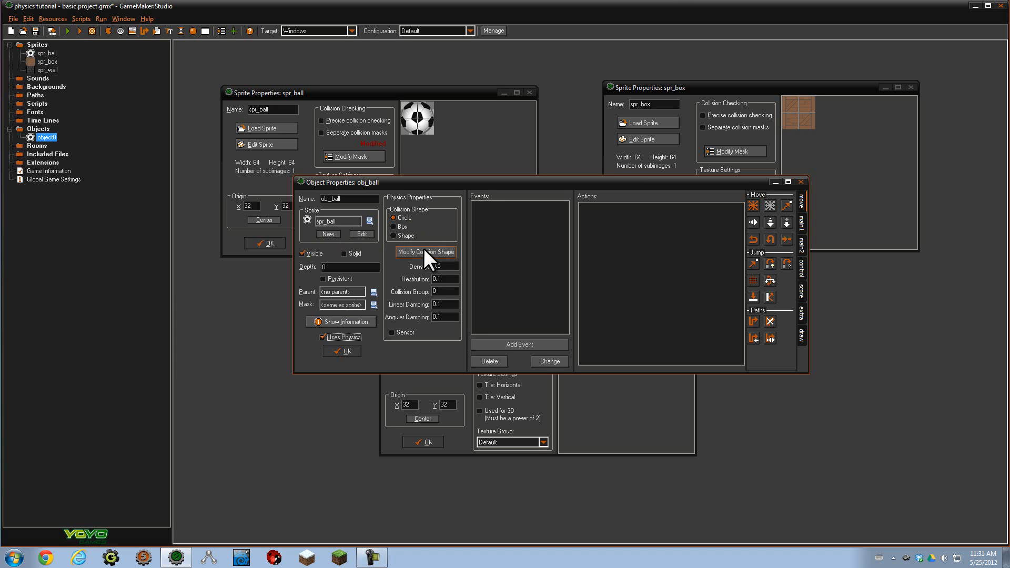
# Step: Open obj_ball's Physics Shape editor and inspect the circle's left and top points
pyautogui.click(426, 251)
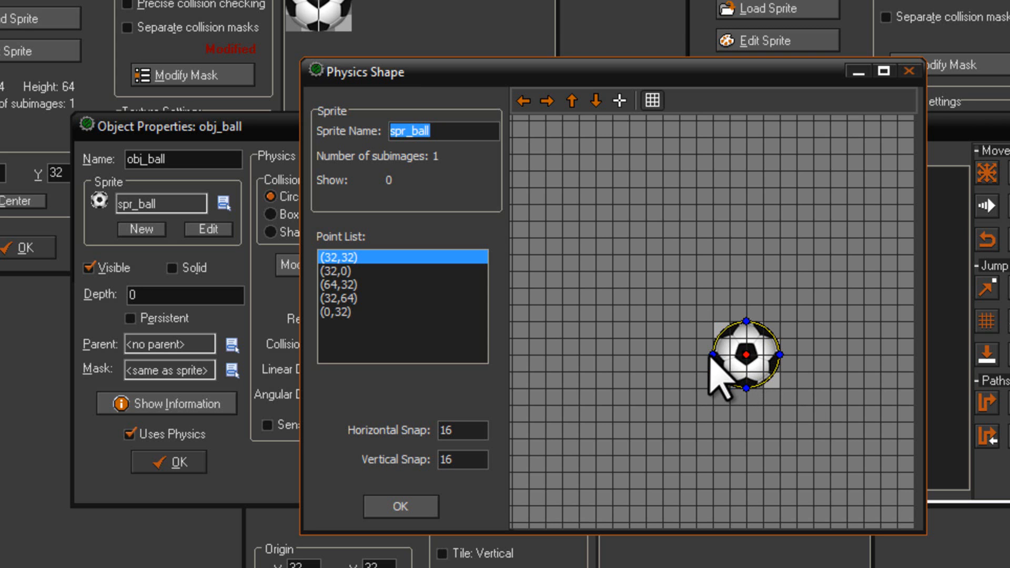
pyautogui.click(713, 355)
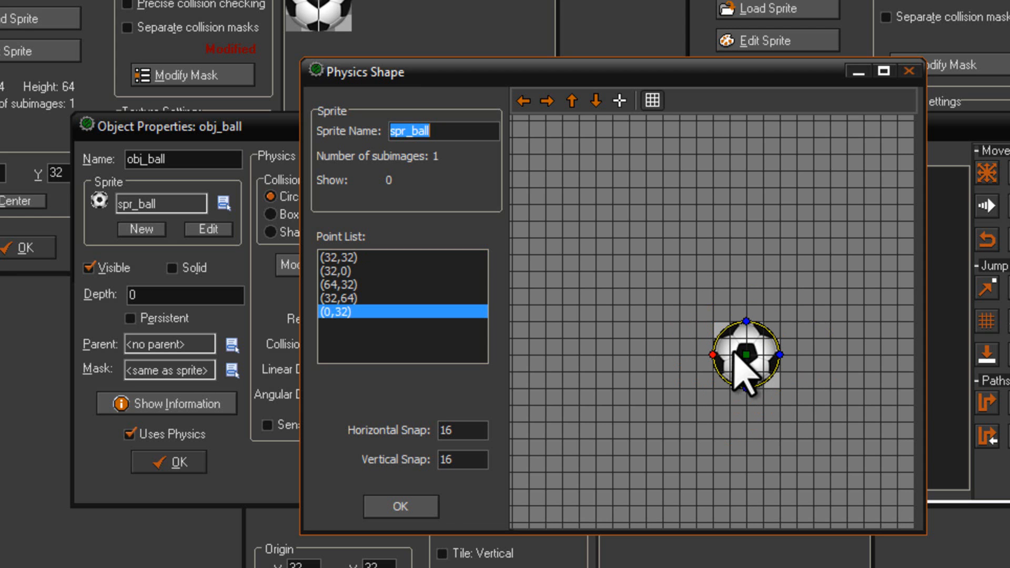
pyautogui.click(401, 271)
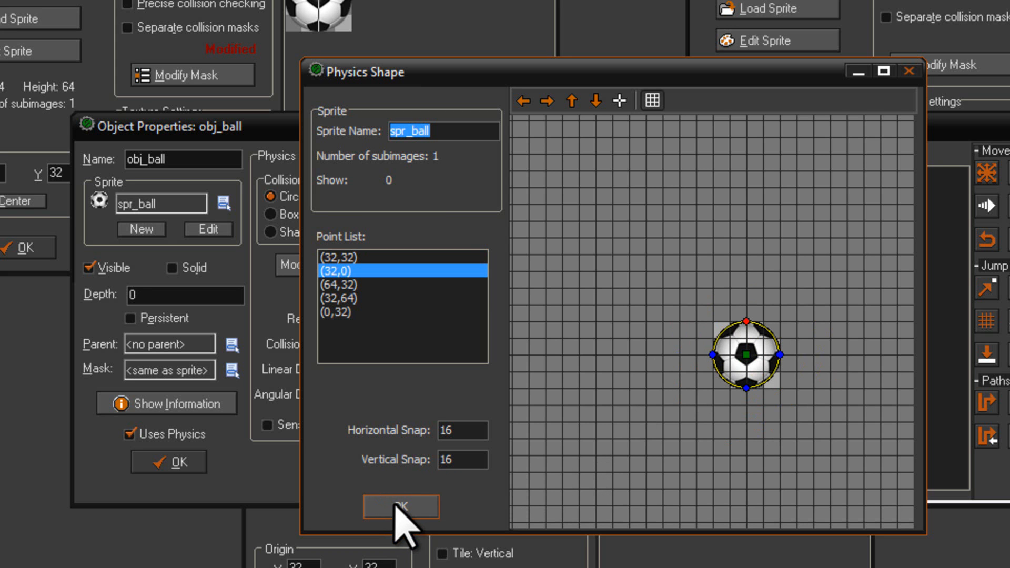
# Step: Accept the circle collision shape and review the Collision Group setting with default values
pyautogui.click(400, 506)
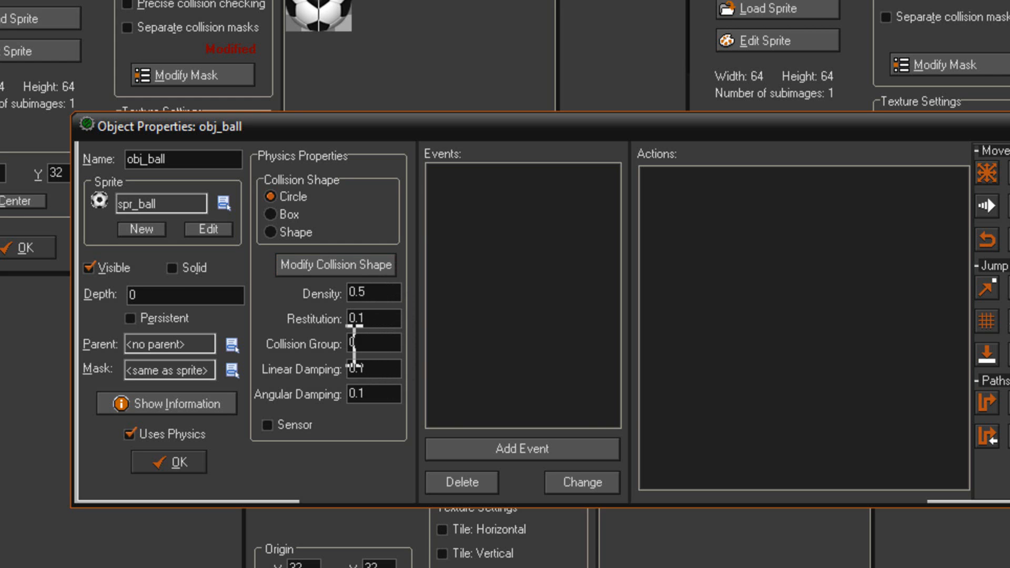
pyautogui.click(373, 343)
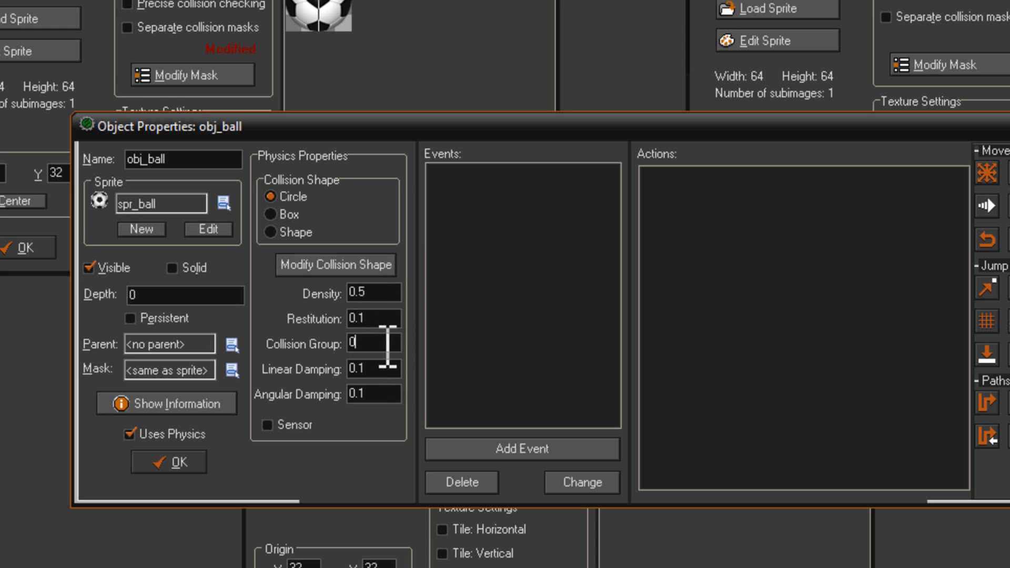
pyautogui.moveTo(387, 400)
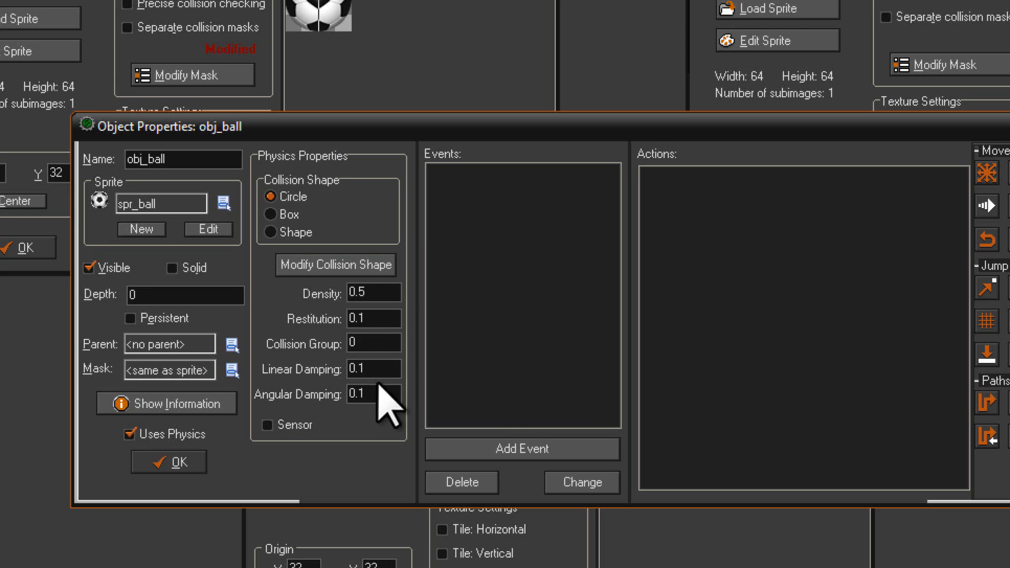
pyautogui.moveTo(419, 444)
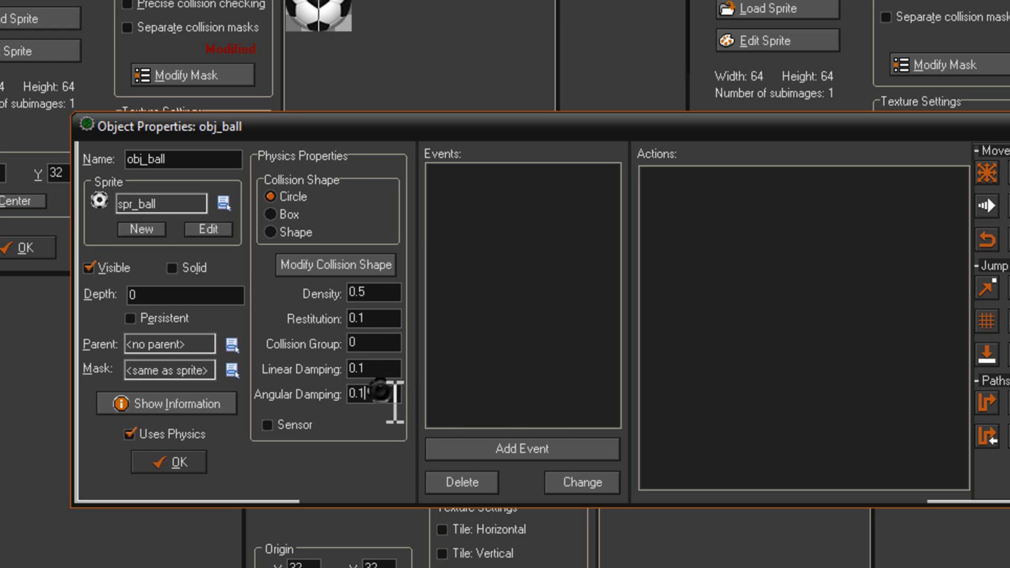
pyautogui.moveTo(496, 70)
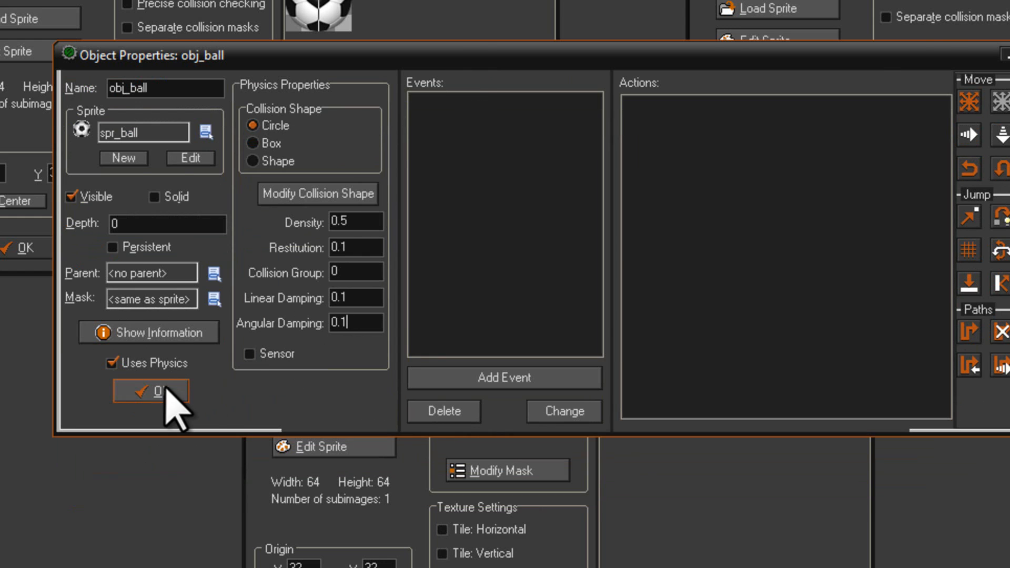
# Step: Close obj_ball, then create a new object using spr_box named obj_box
pyautogui.click(152, 389)
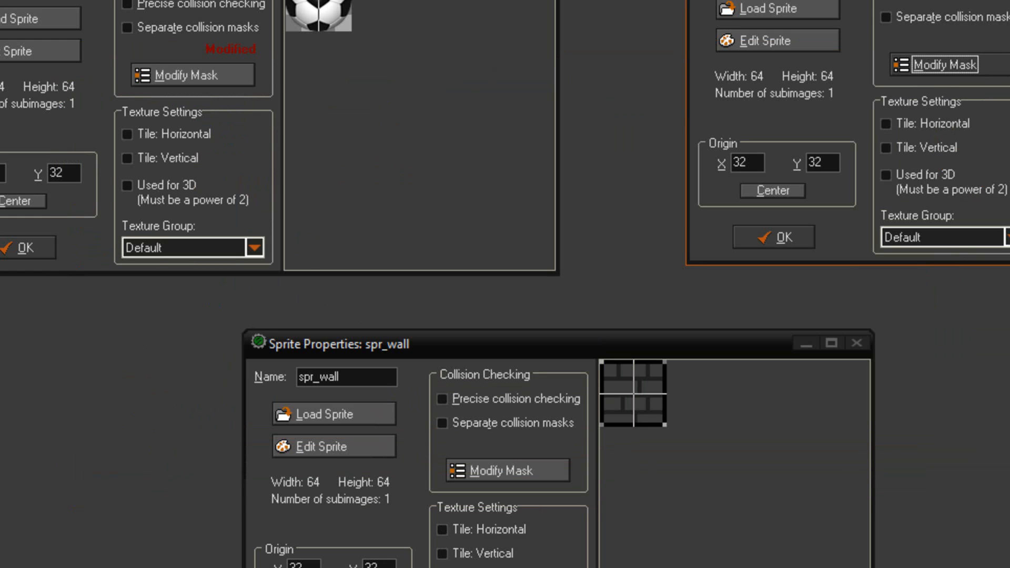
pyautogui.click(248, 200)
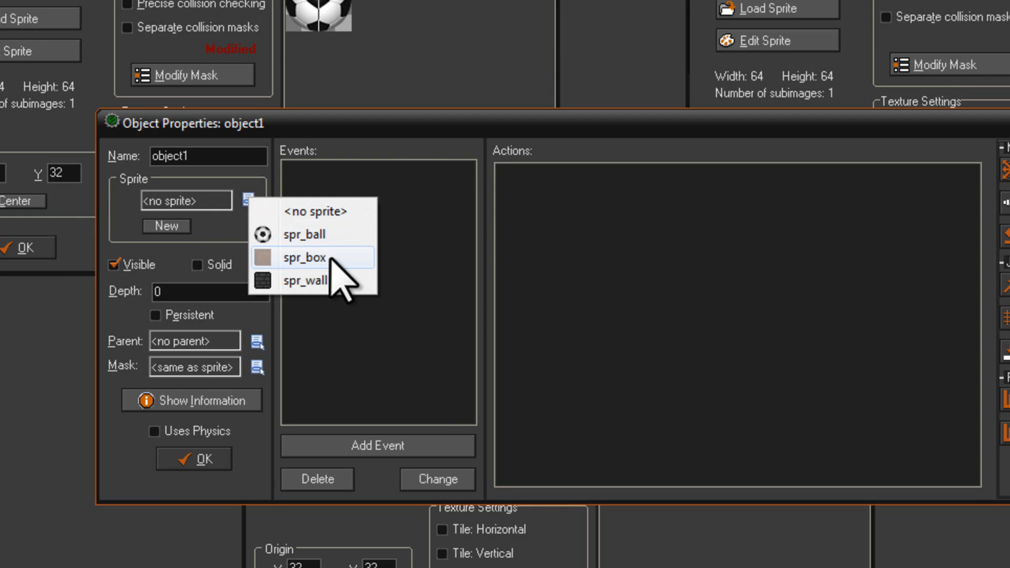
pyautogui.click(302, 256)
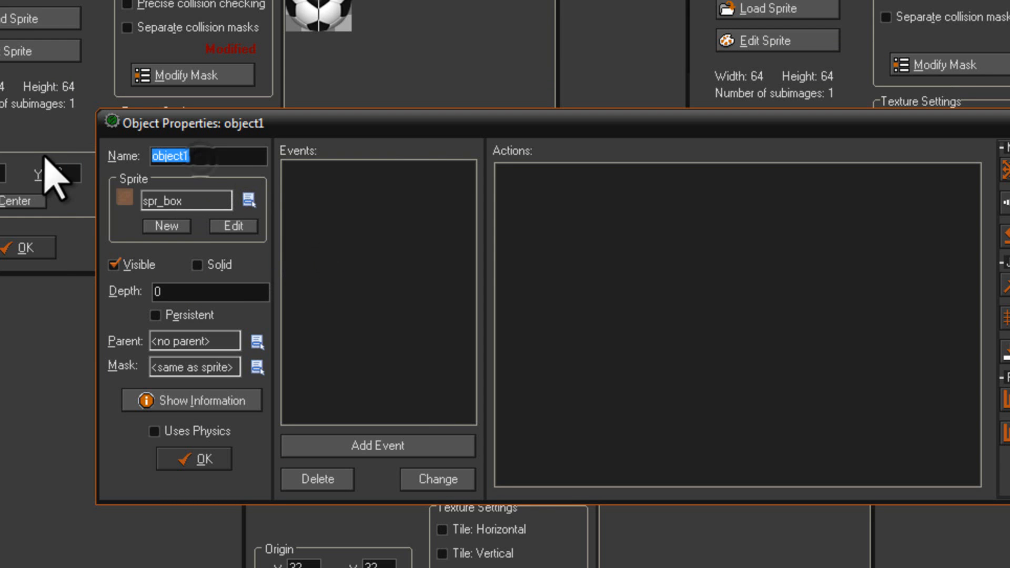
pyautogui.write('obj_box')
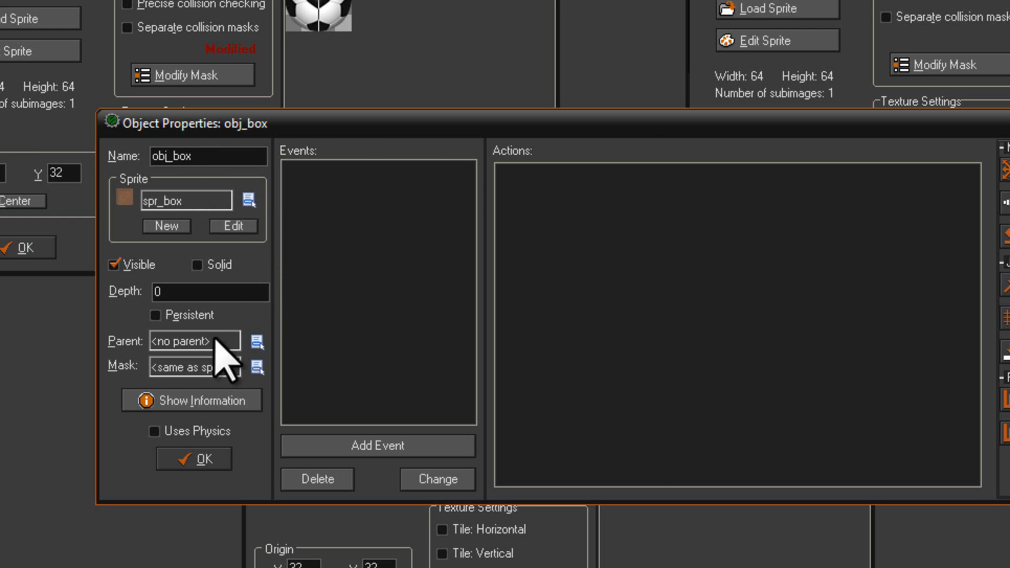
# Step: Enable physics for obj_box and choose the Box collision shape
pyautogui.click(154, 431)
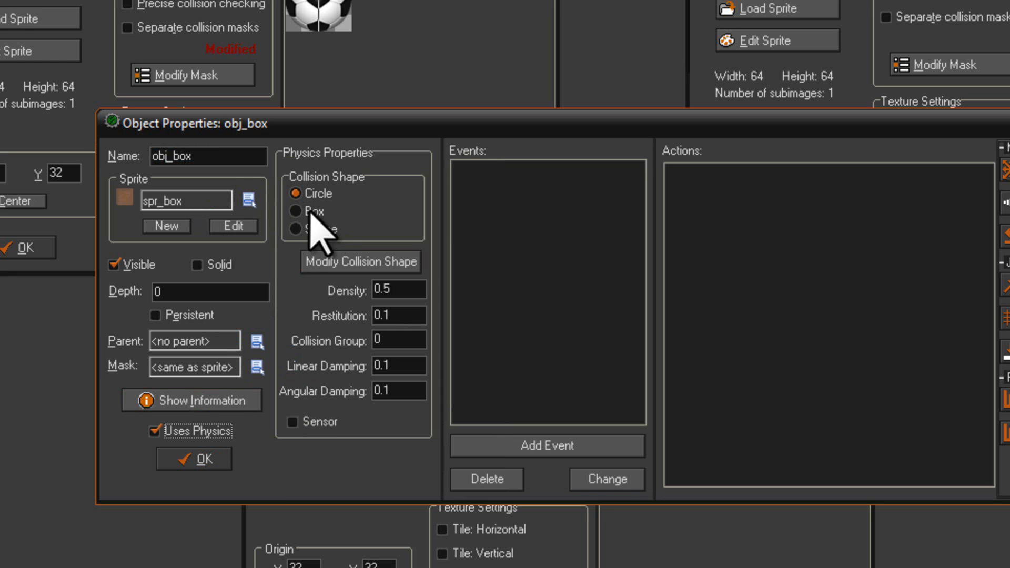
pyautogui.click(297, 212)
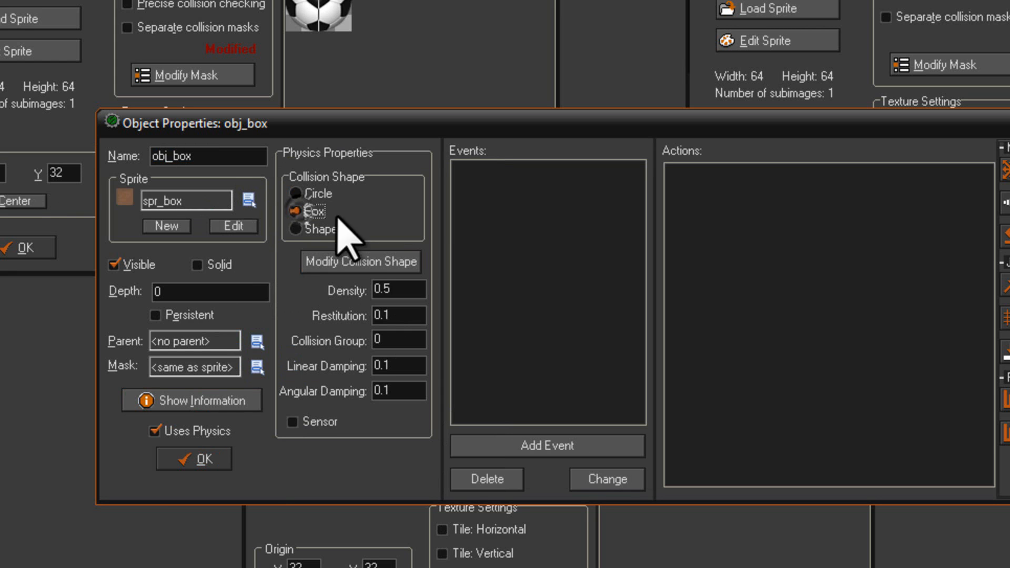
pyautogui.click(295, 211)
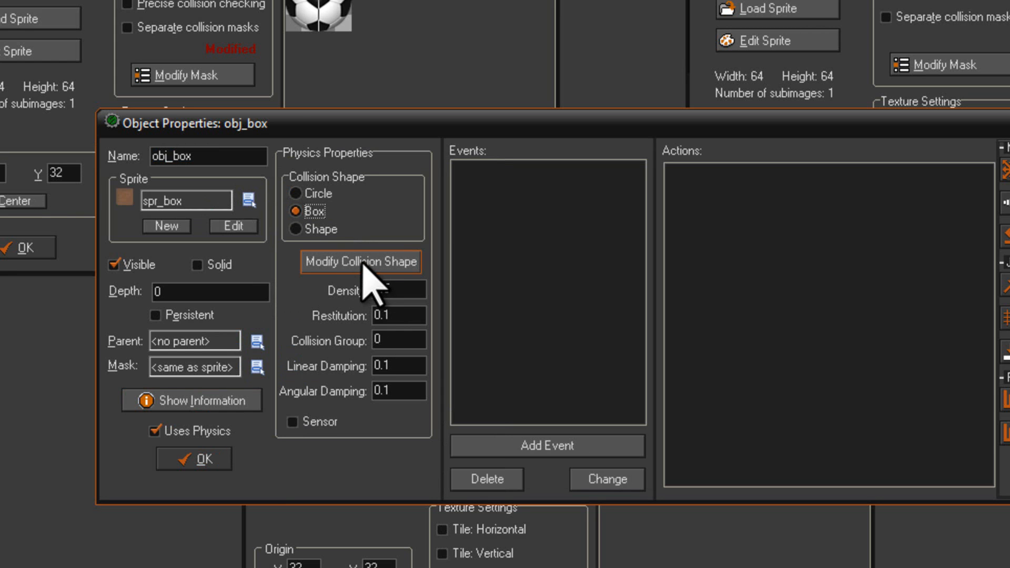
# Step: Accept obj_box's square 64×64 collision outline and close its Object Properties
pyautogui.click(361, 262)
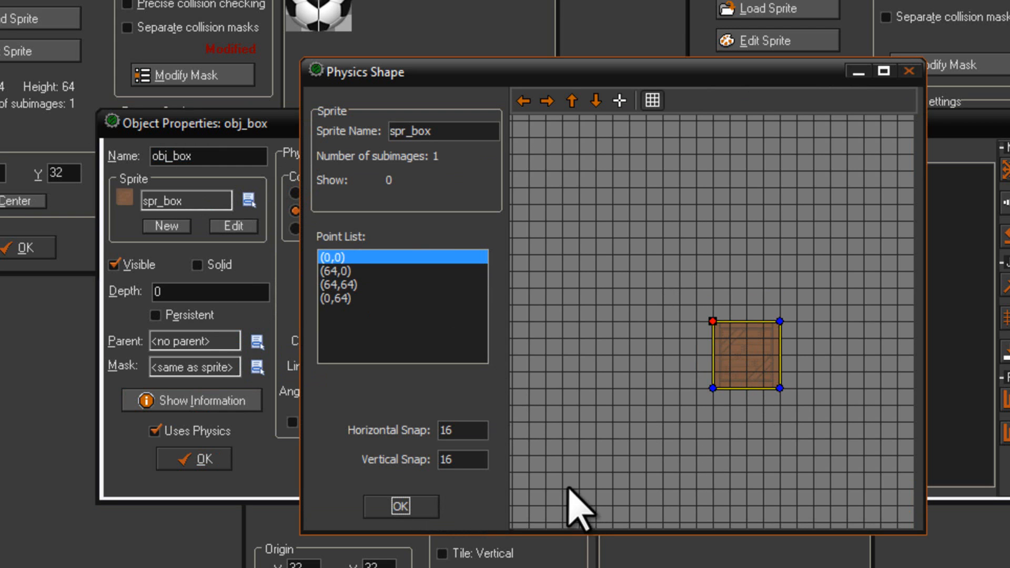
pyautogui.click(400, 506)
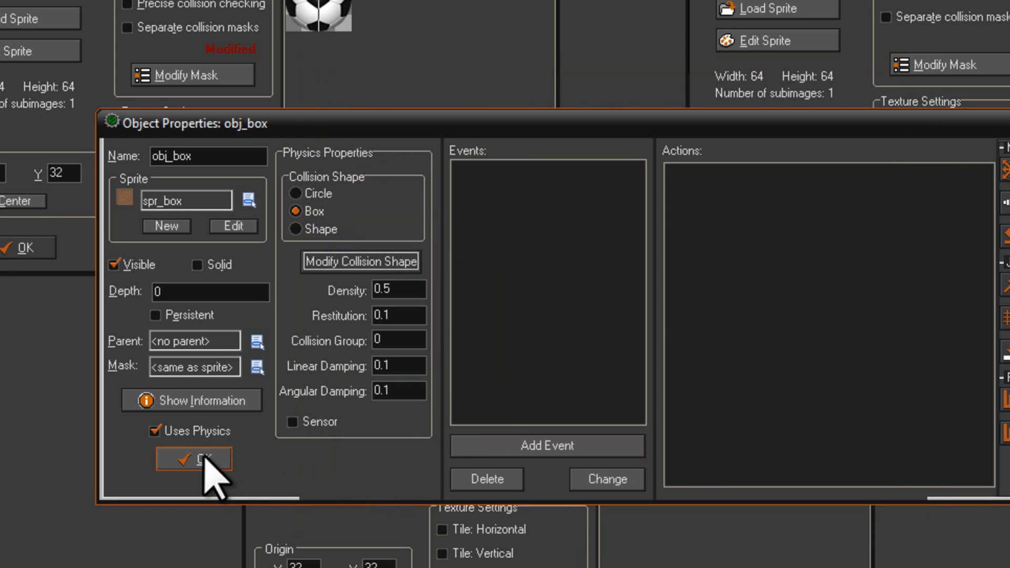
pyautogui.click(194, 460)
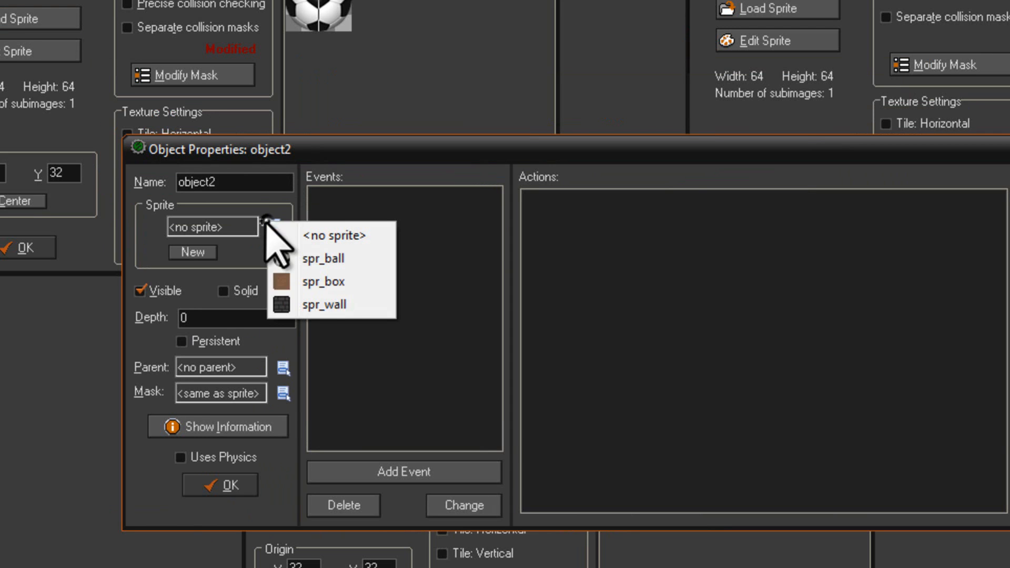
pyautogui.moveTo(328, 305)
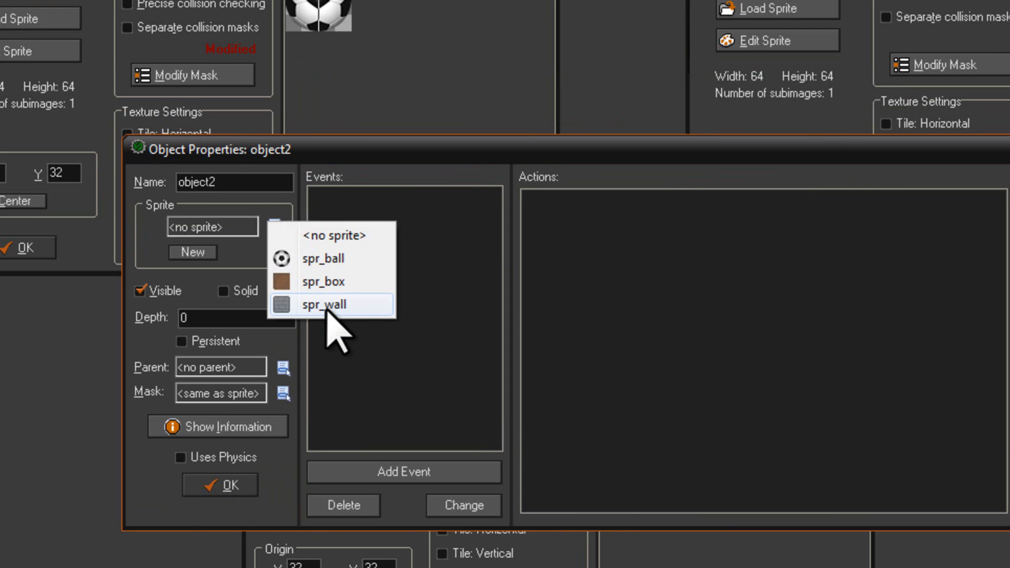
# Step: Give the new object the spr_wall sprite and name it obj_wall
pyautogui.click(325, 305)
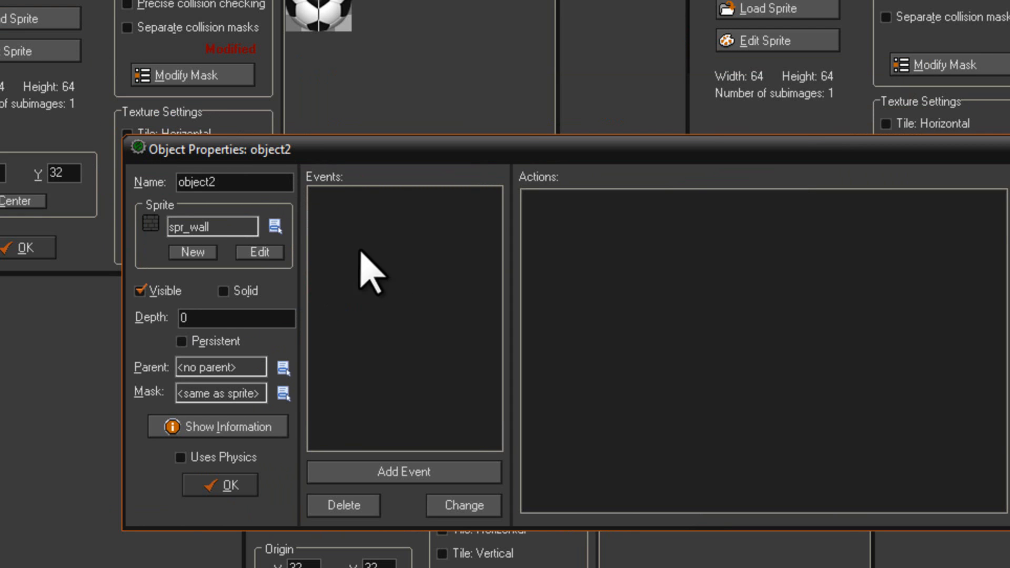
pyautogui.write('pob')
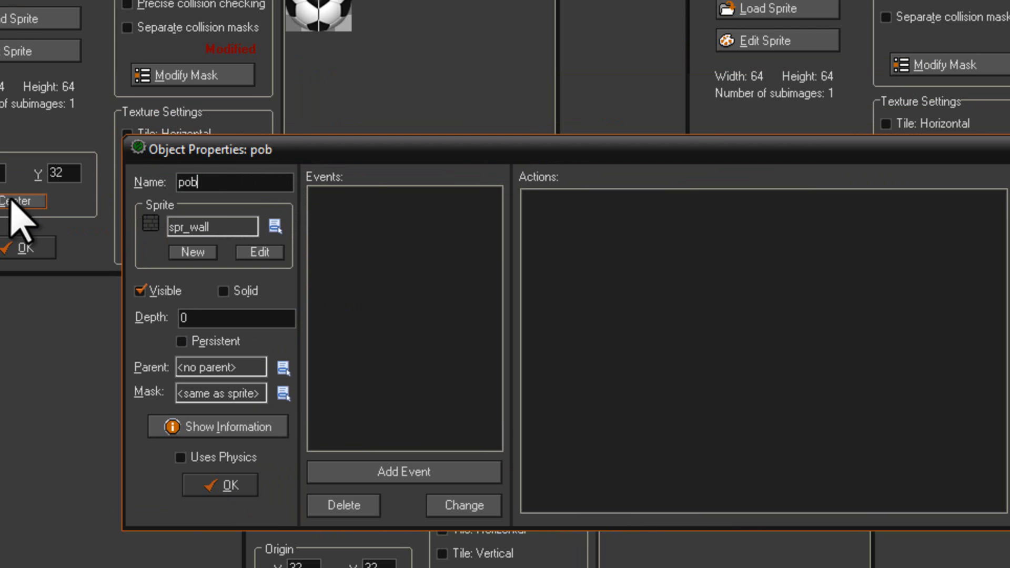
pyautogui.write('obj_')
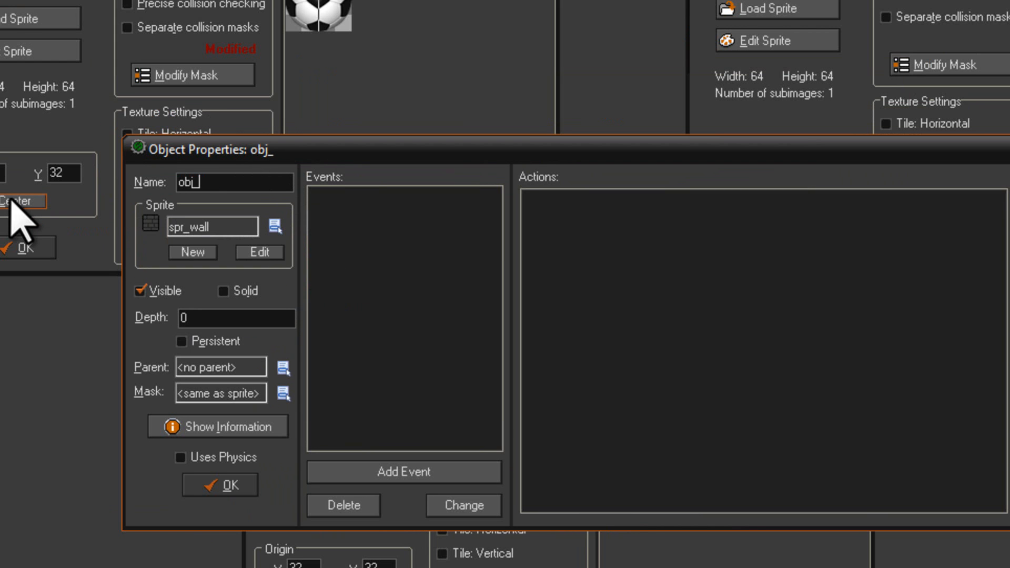
pyautogui.write('wall')
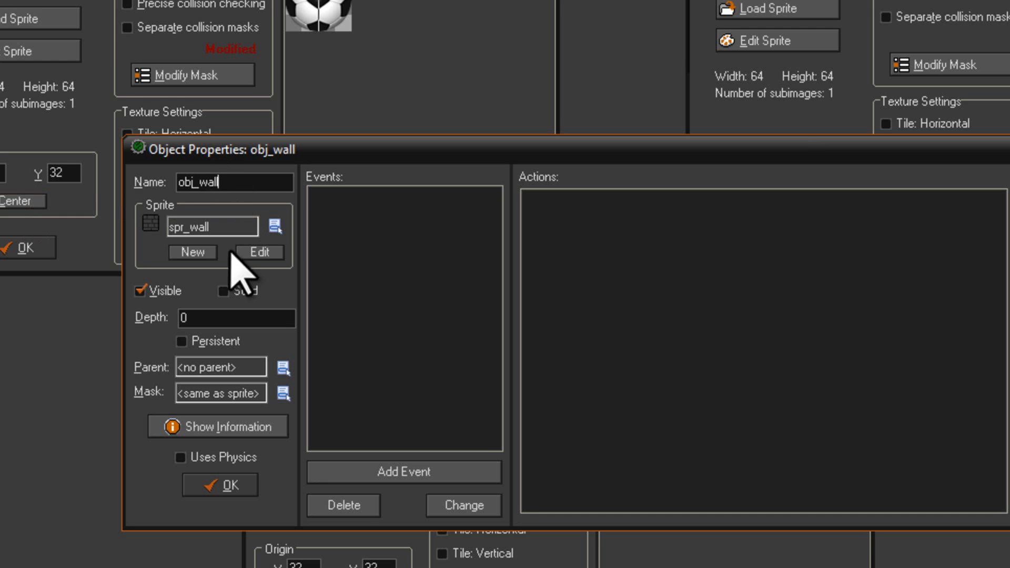
pyautogui.moveTo(242, 474)
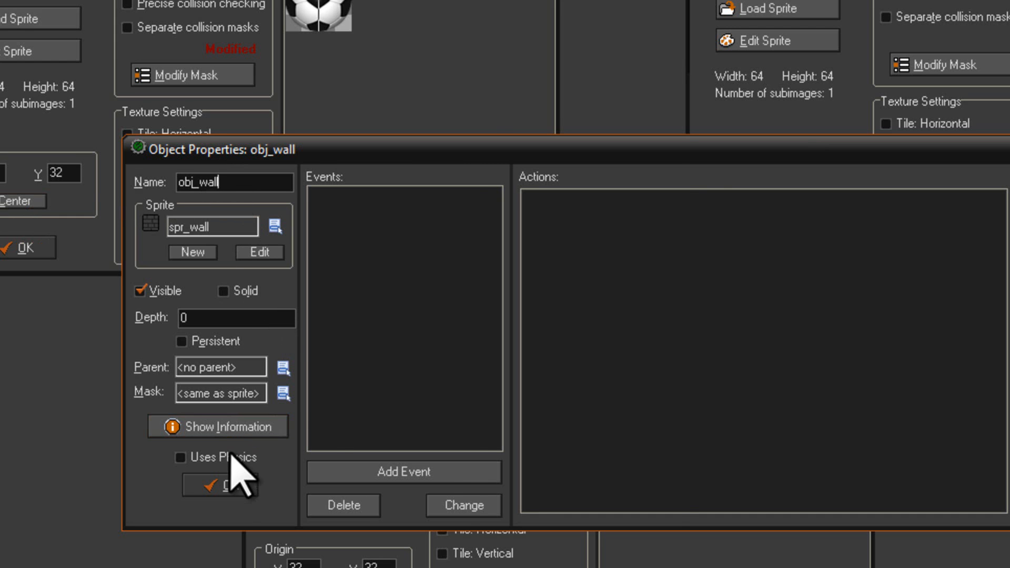
# Step: Enable physics for obj_wall and choose the custom Shape collision option
pyautogui.click(182, 457)
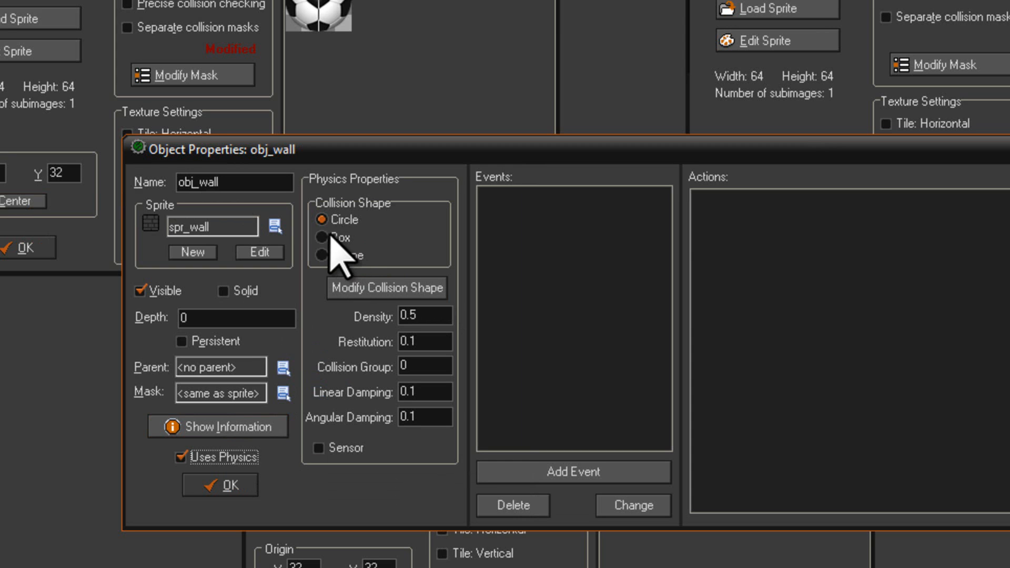
pyautogui.click(325, 237)
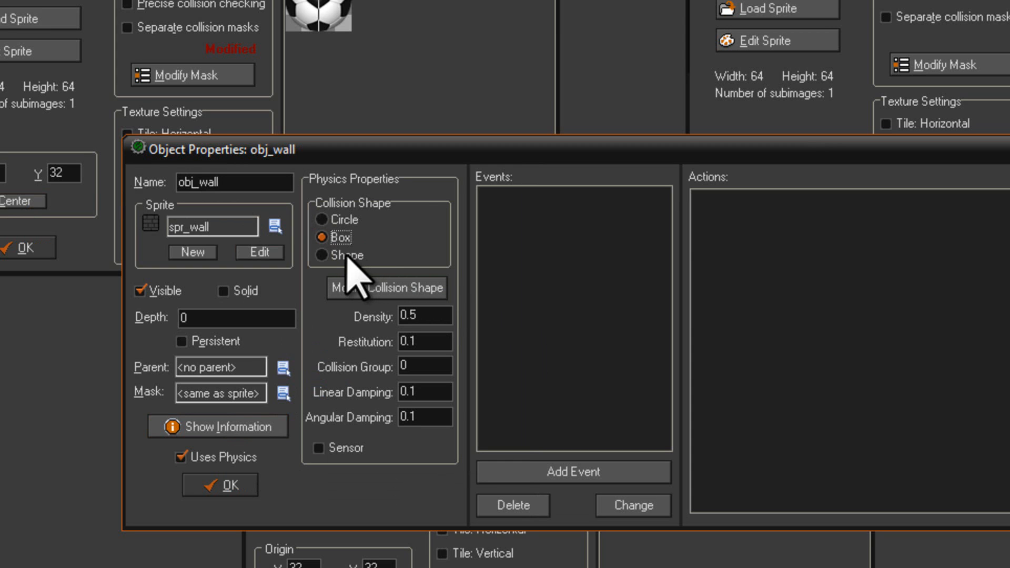
pyautogui.moveTo(352, 283)
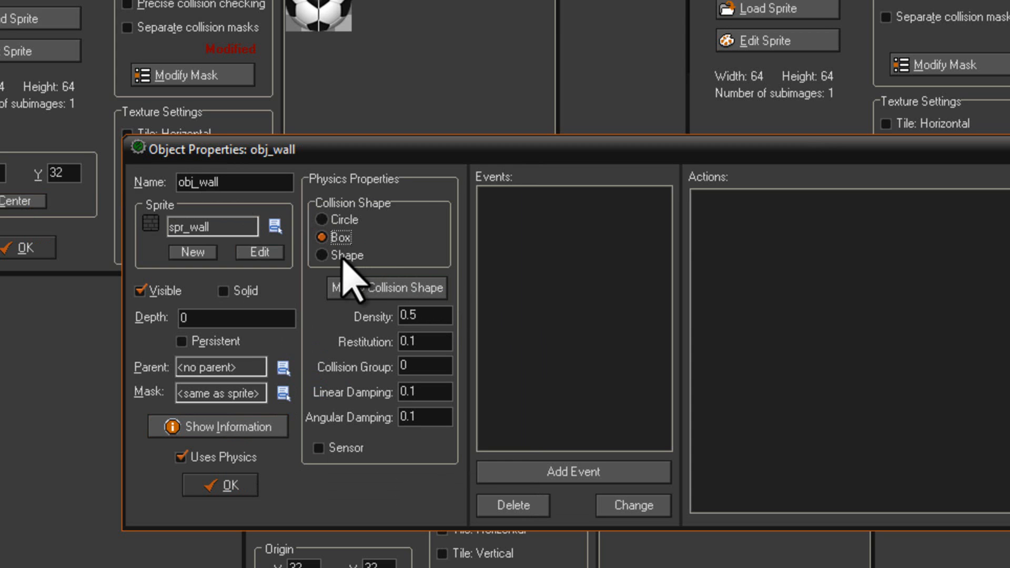
pyautogui.click(324, 254)
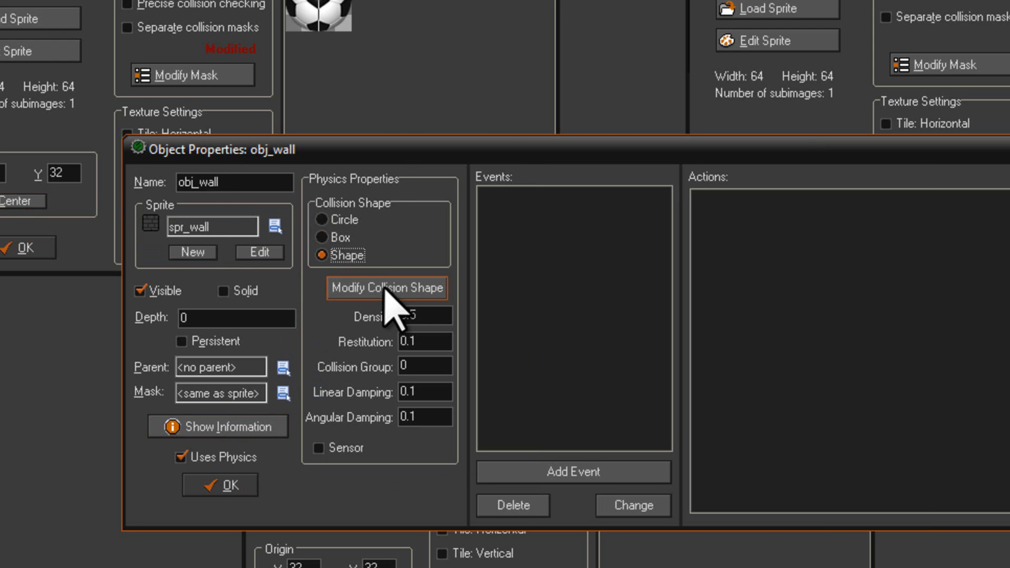
# Step: Trace a four-point square outline (0,0), (128,0), (128,128), (0,128) around spr_wall, removing a stray point
pyautogui.click(387, 288)
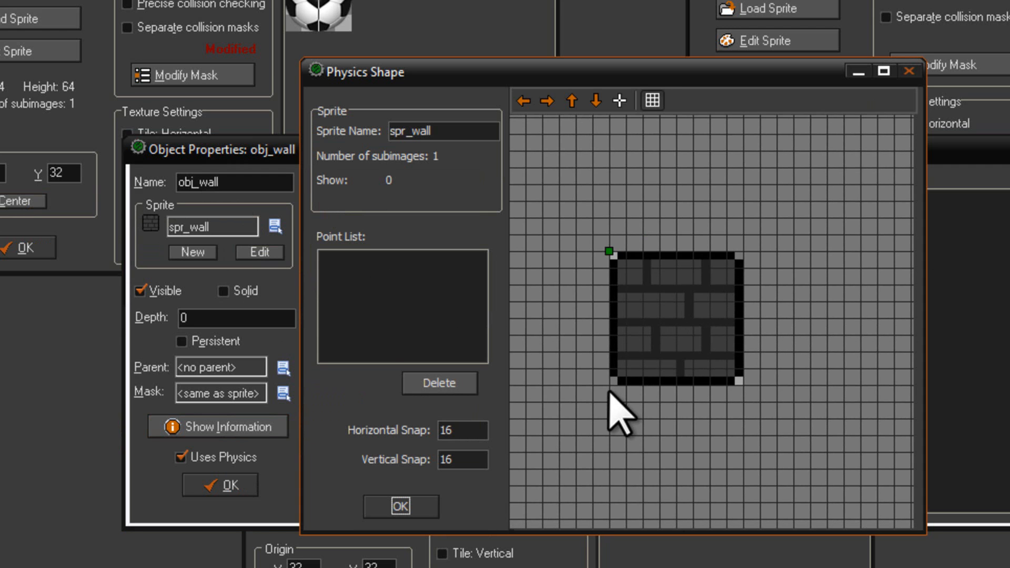
pyautogui.click(608, 386)
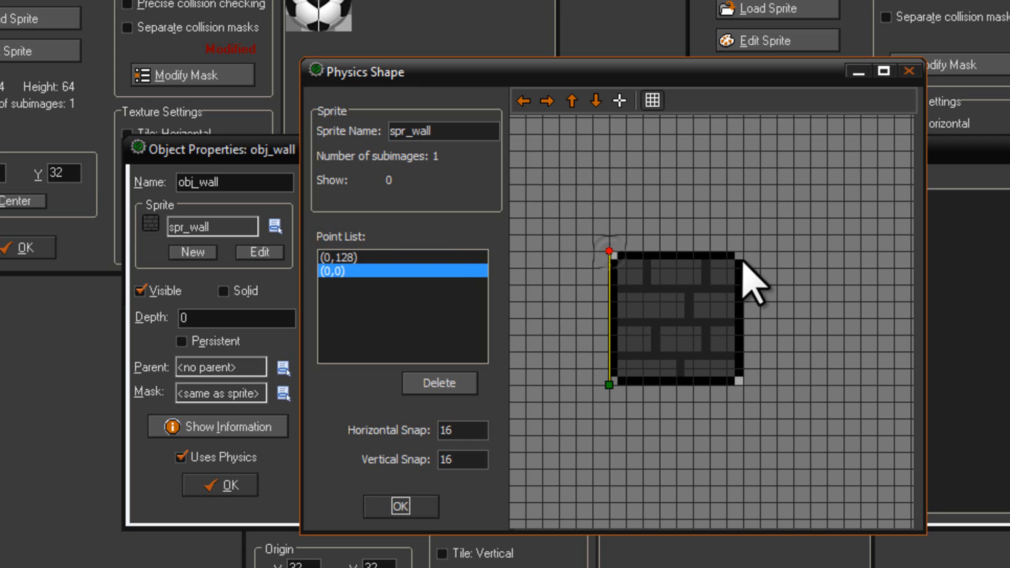
pyautogui.click(744, 252)
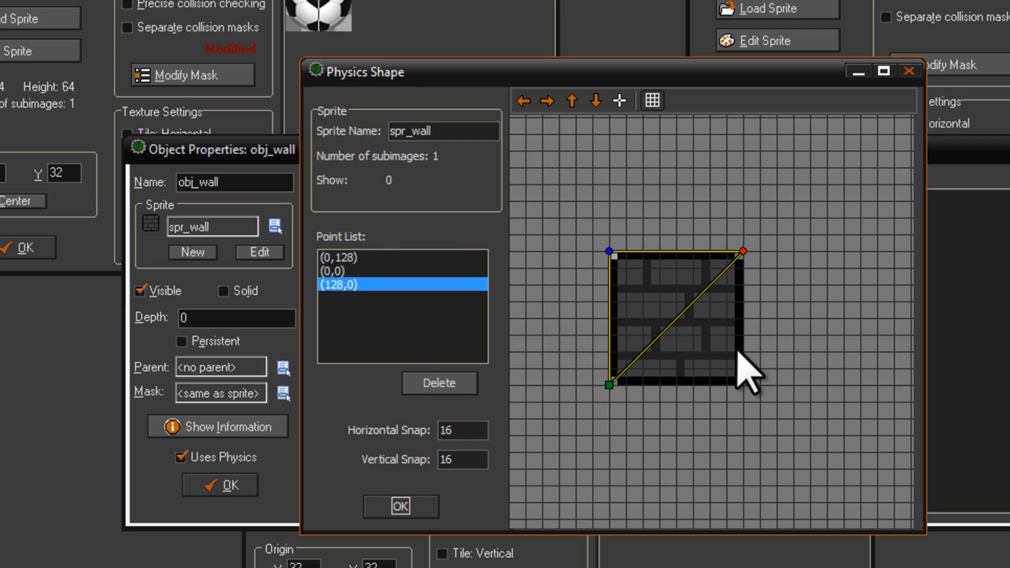
pyautogui.click(742, 385)
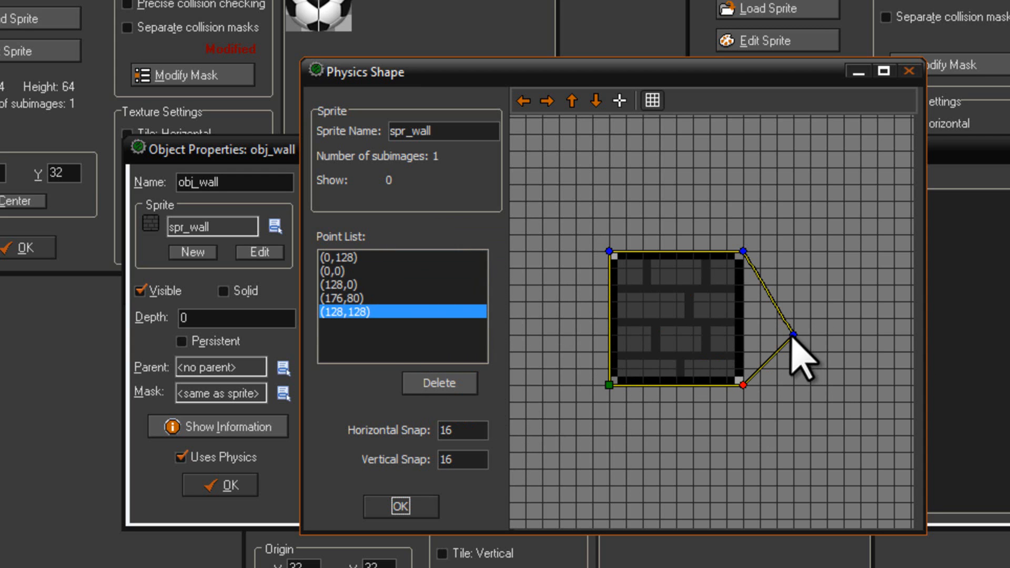
pyautogui.click(440, 383)
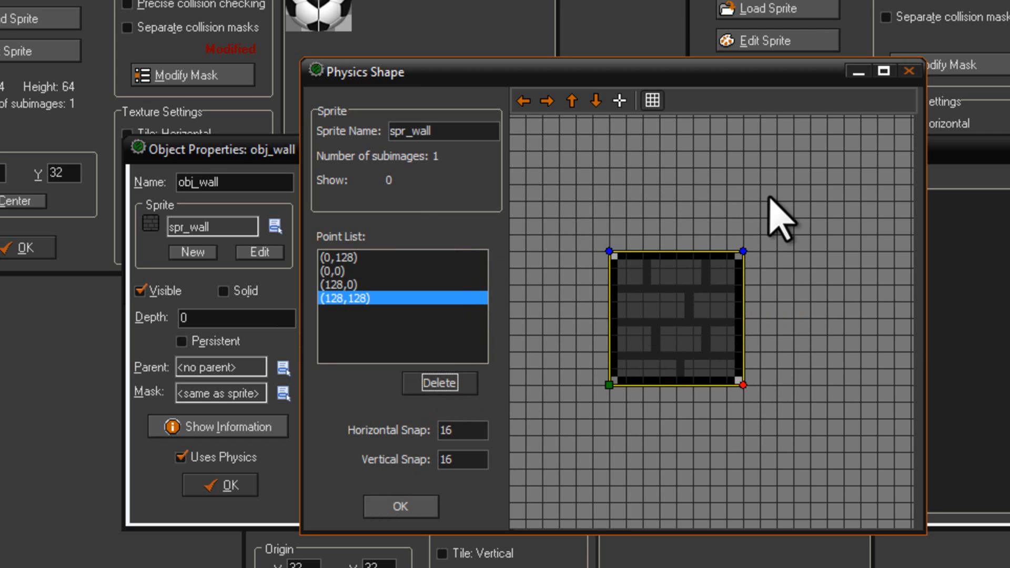
pyautogui.moveTo(726, 315)
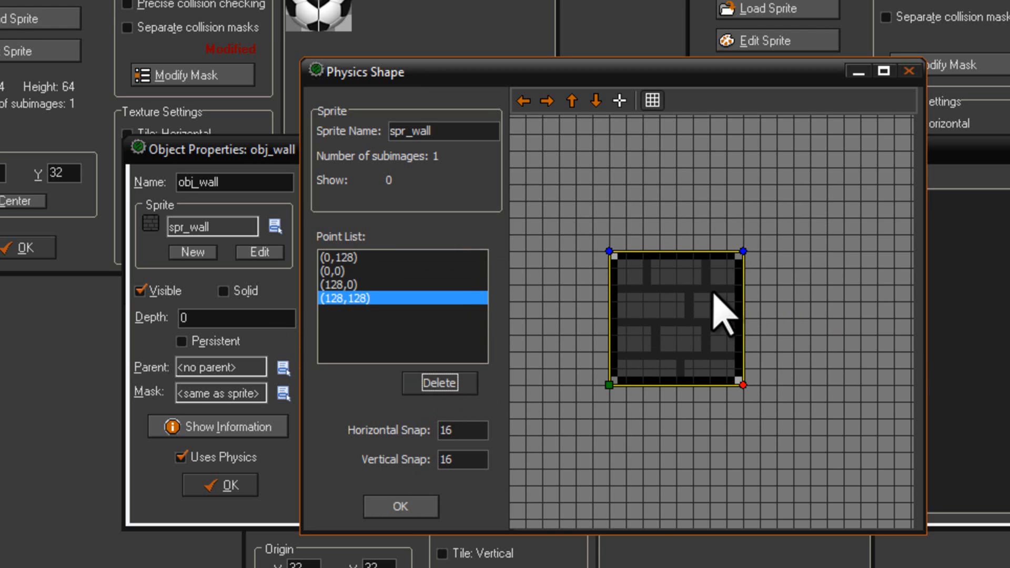
pyautogui.moveTo(810, 366)
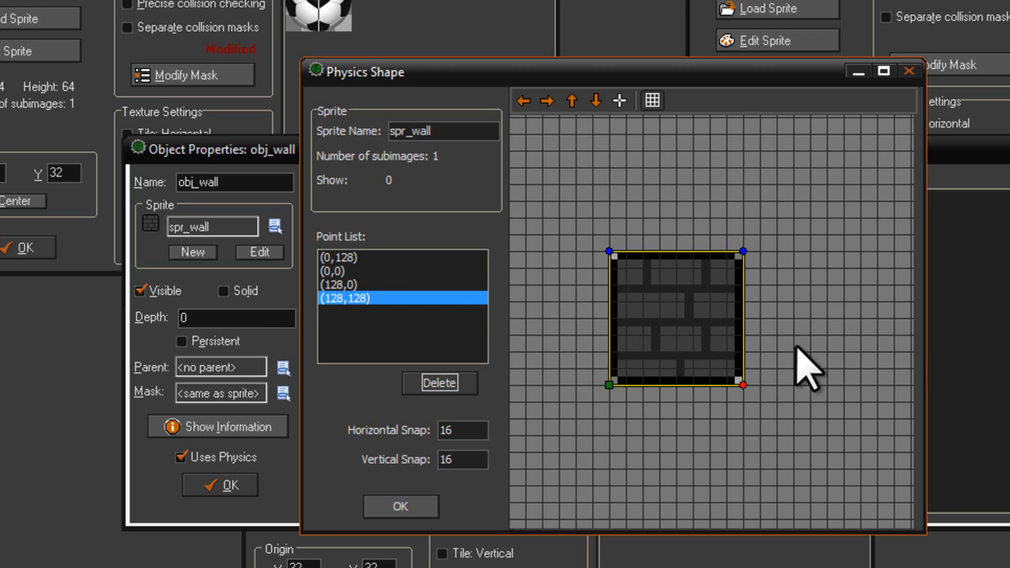
pyautogui.moveTo(806, 367)
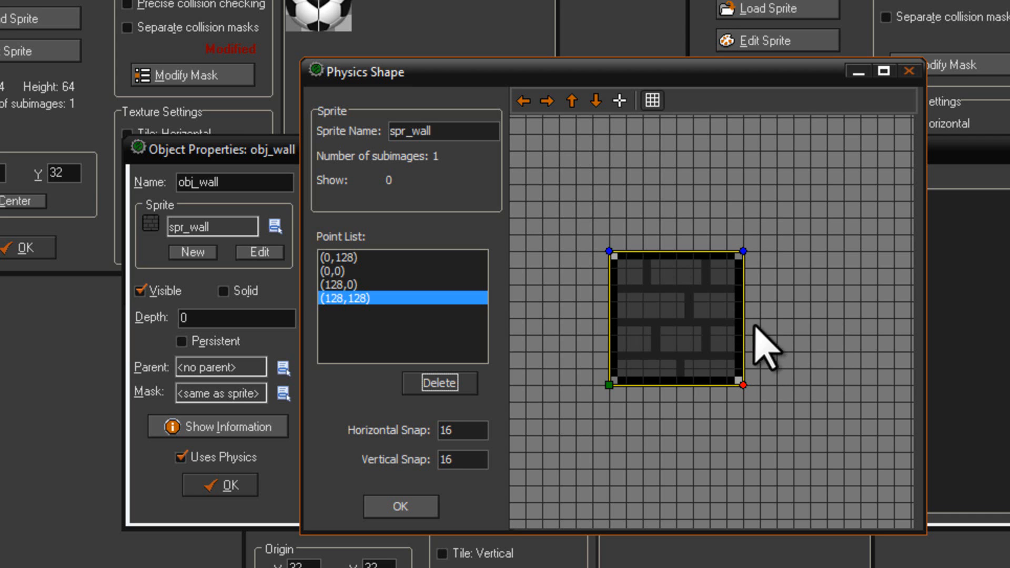
pyautogui.moveTo(544, 438)
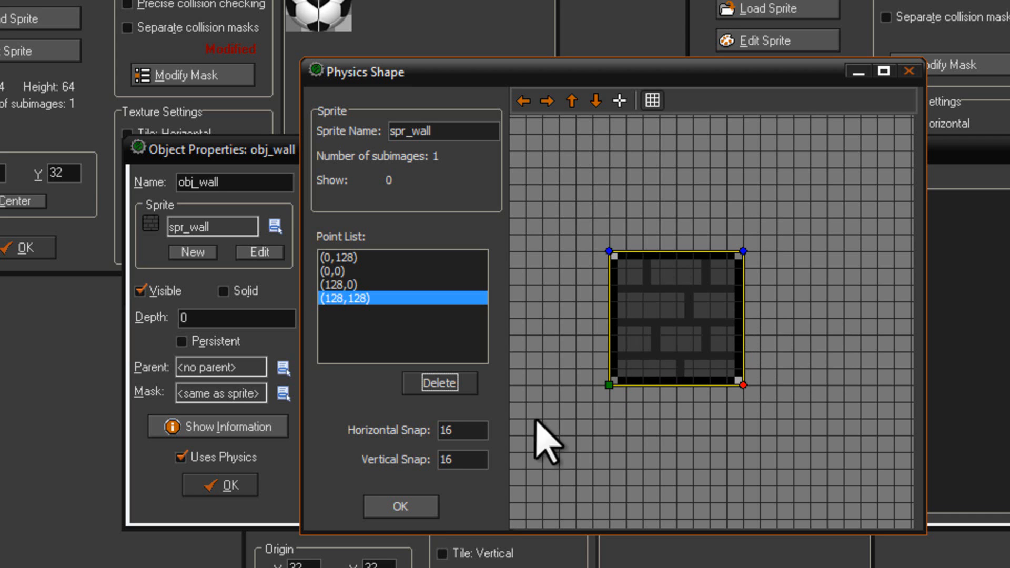
pyautogui.moveTo(757, 403)
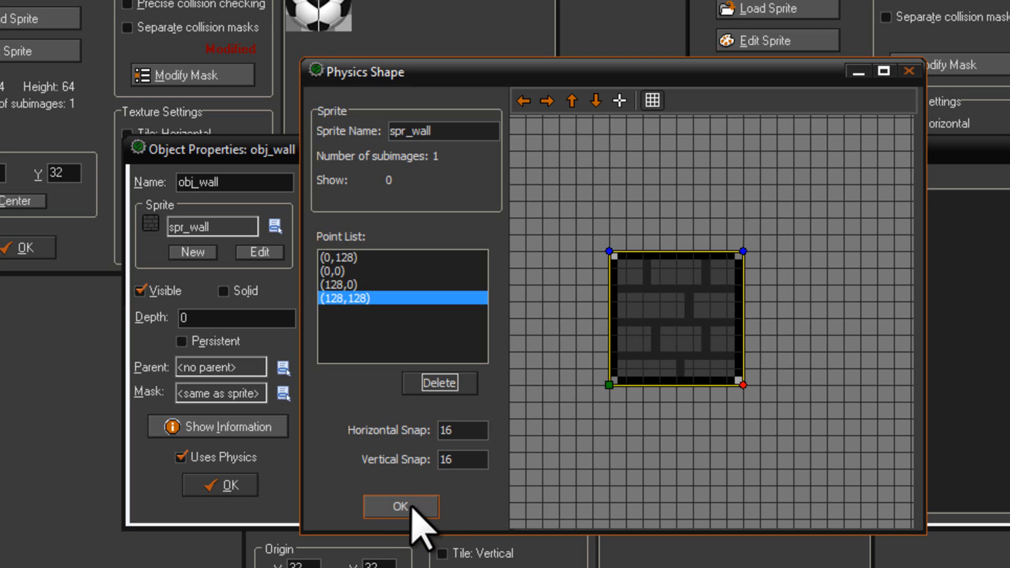
# Step: Confirm the wall's square shape and set obj_wall's Density to 0 so it is immovable
pyautogui.click(400, 506)
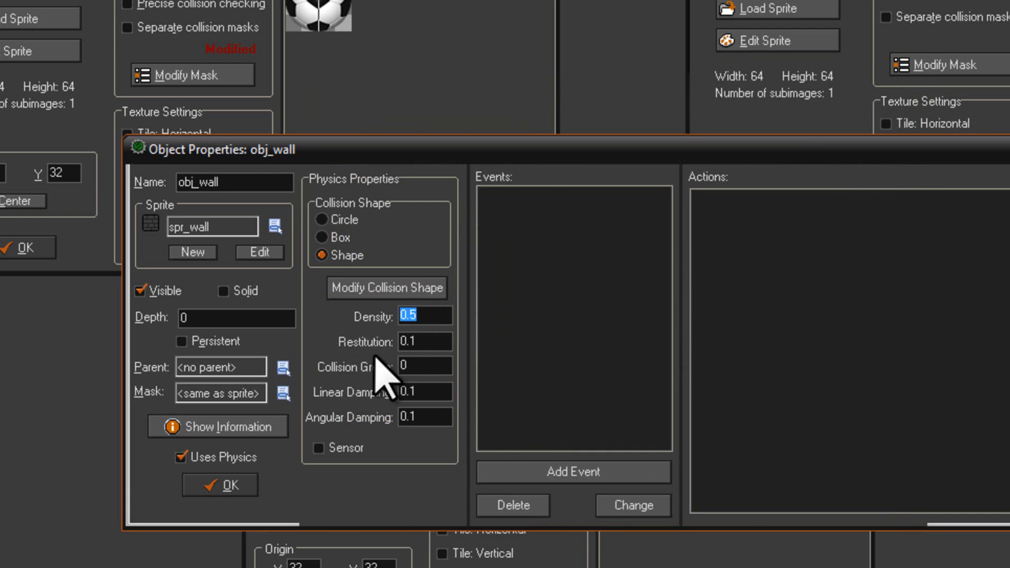
pyautogui.moveTo(374, 438)
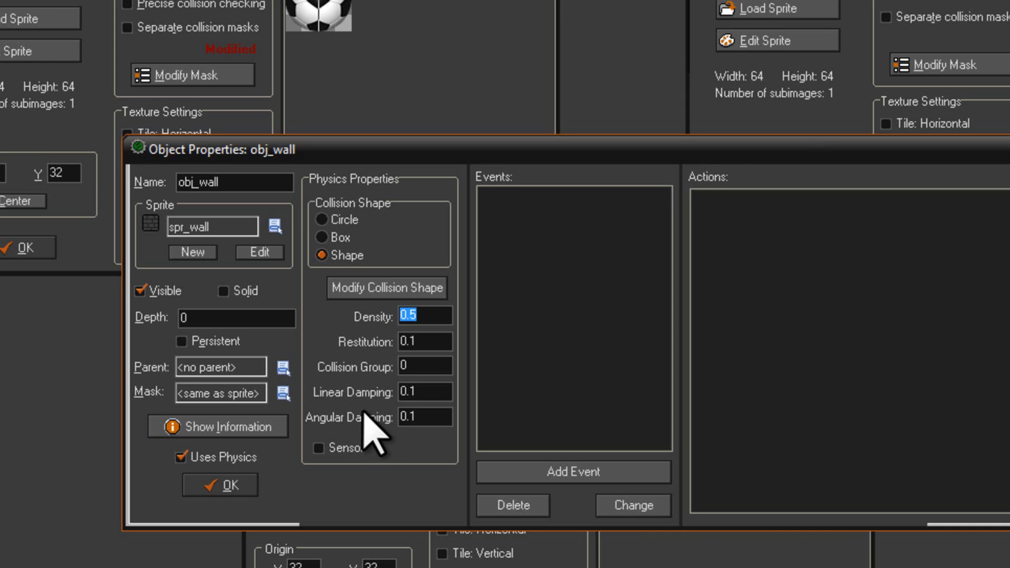
pyautogui.write('0')
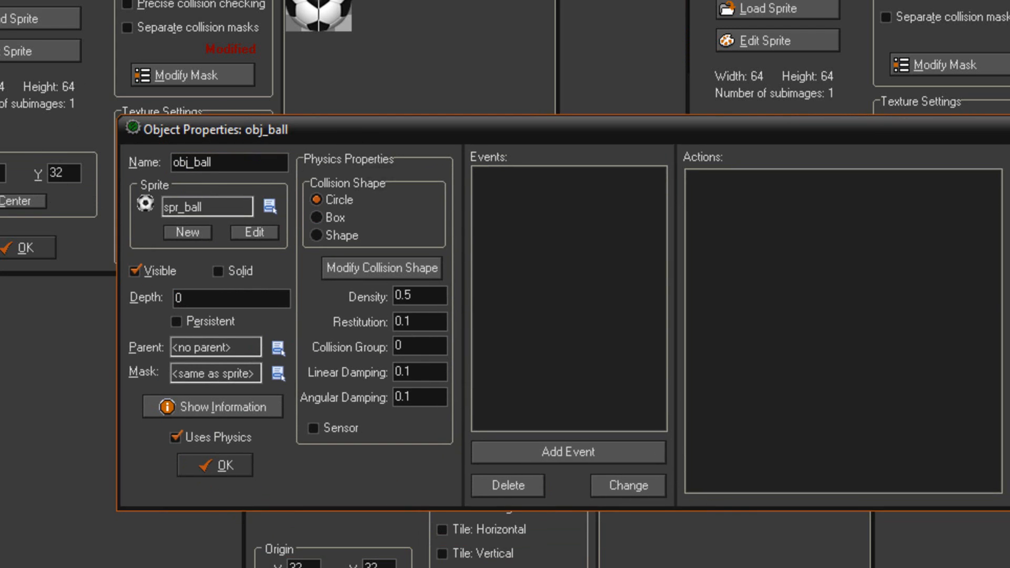
pyautogui.moveTo(464, 246)
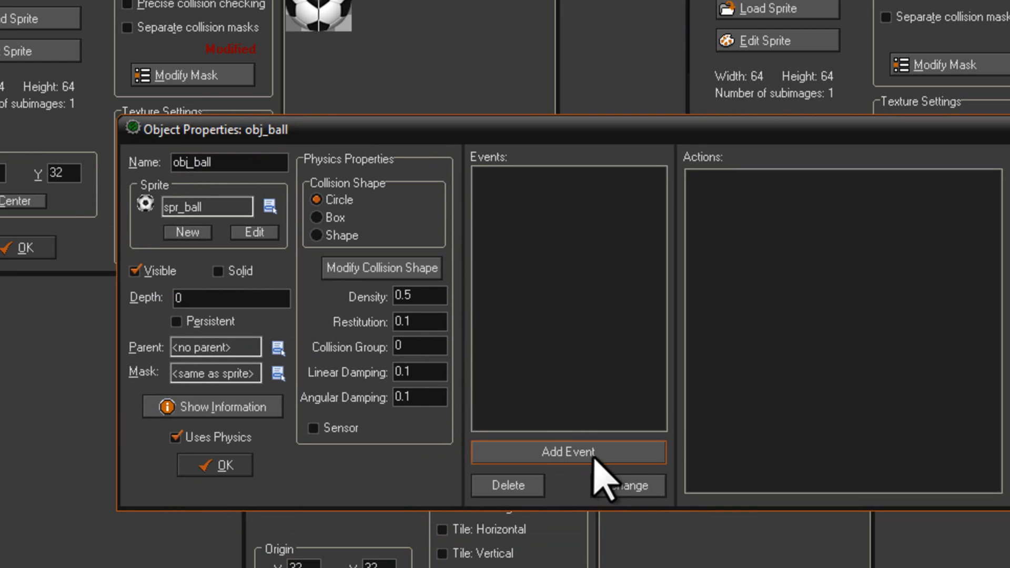
# Step: Add a Collision event with obj_box to obj_ball
pyautogui.click(567, 451)
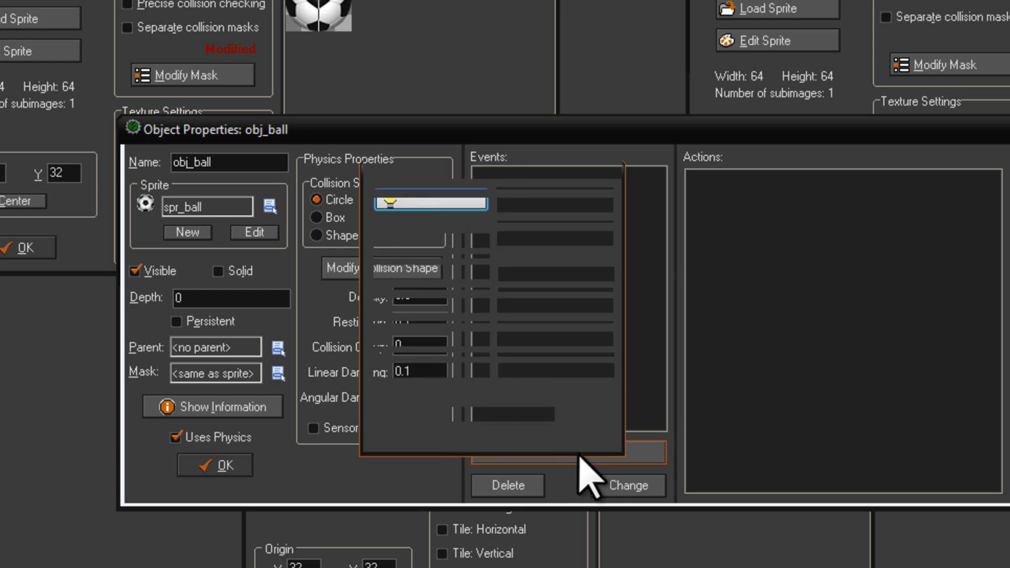
pyautogui.click(420, 345)
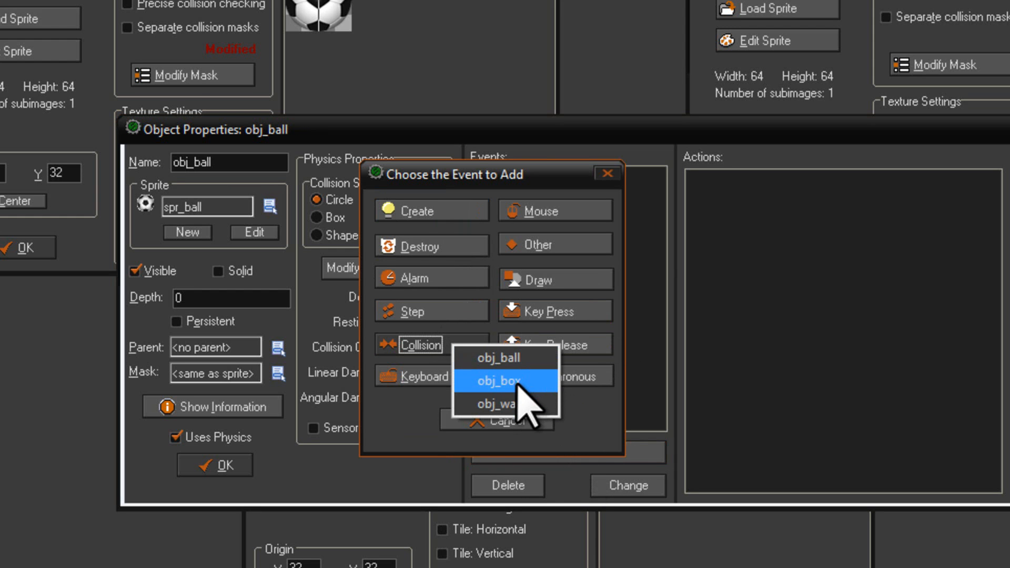
pyautogui.click(495, 380)
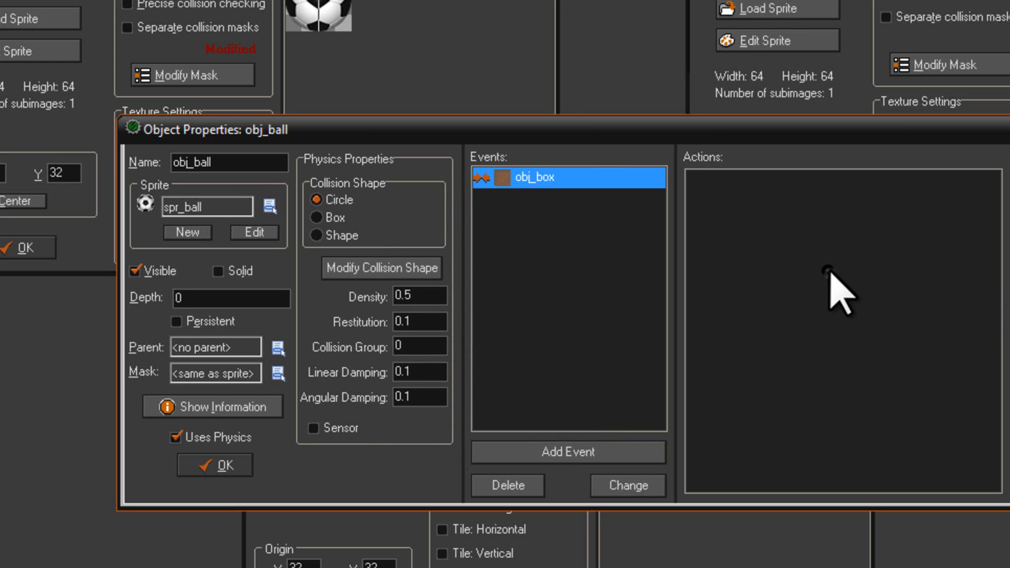
pyautogui.moveTo(584, 200)
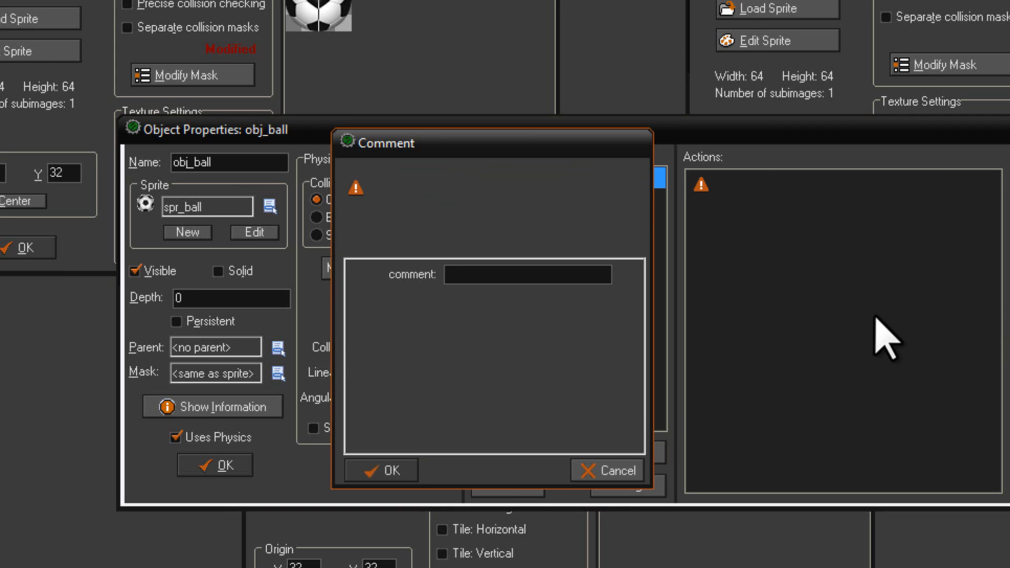
# Step: Add a comment action reading Null to obj_ball's collision event with obj_box
pyautogui.write('Null')
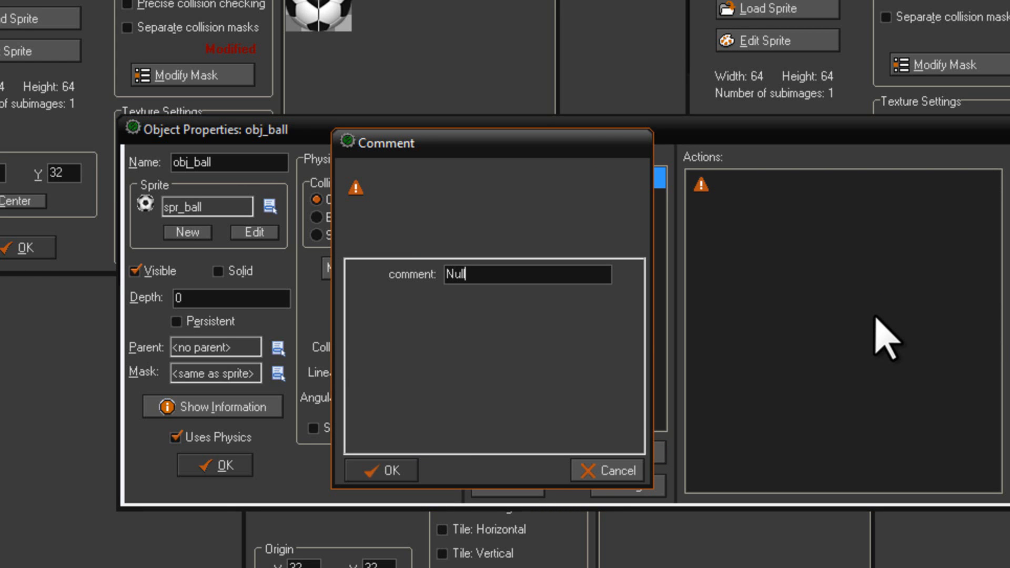
pyautogui.click(380, 469)
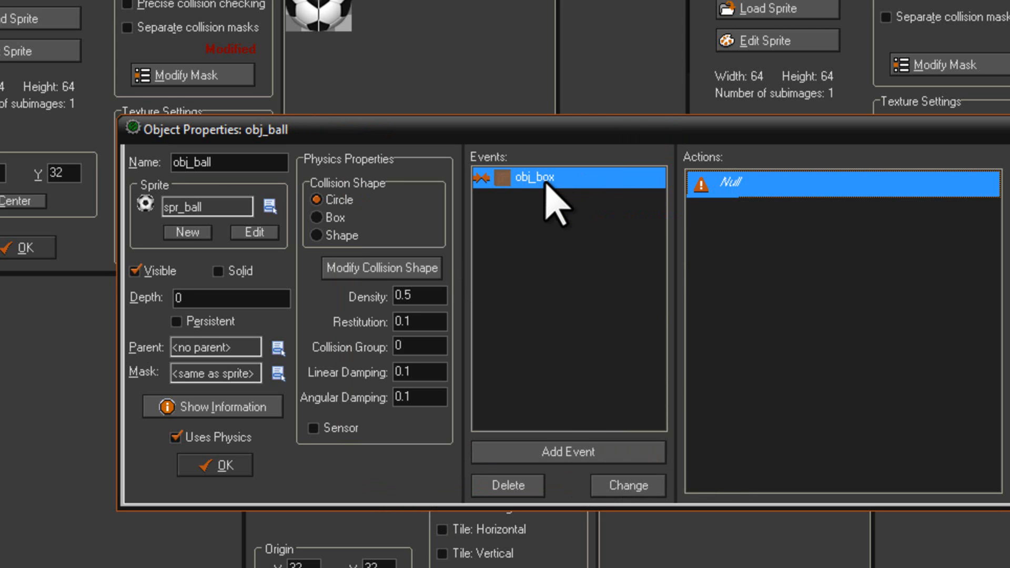
pyautogui.moveTo(567, 188)
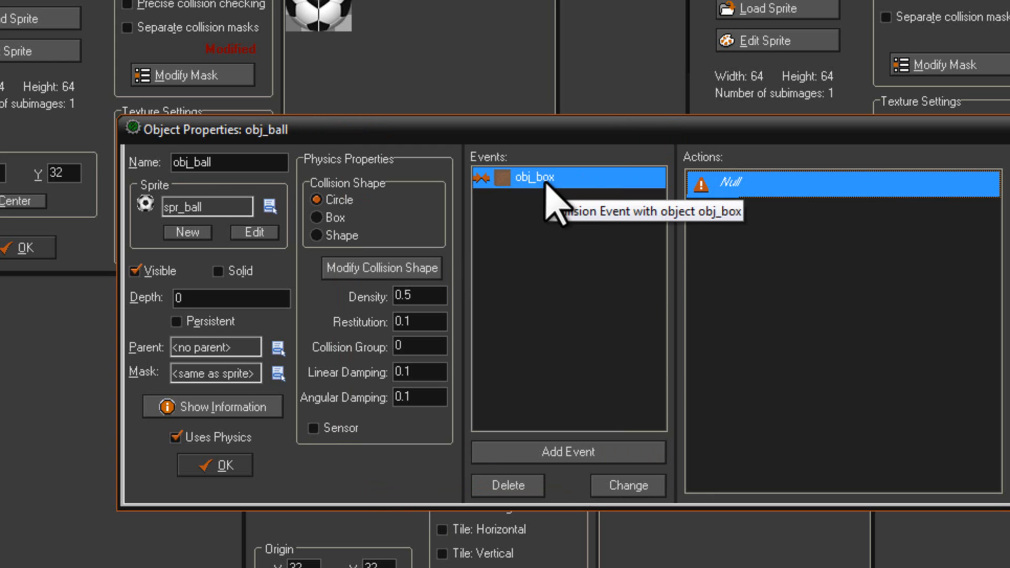
pyautogui.moveTo(619, 456)
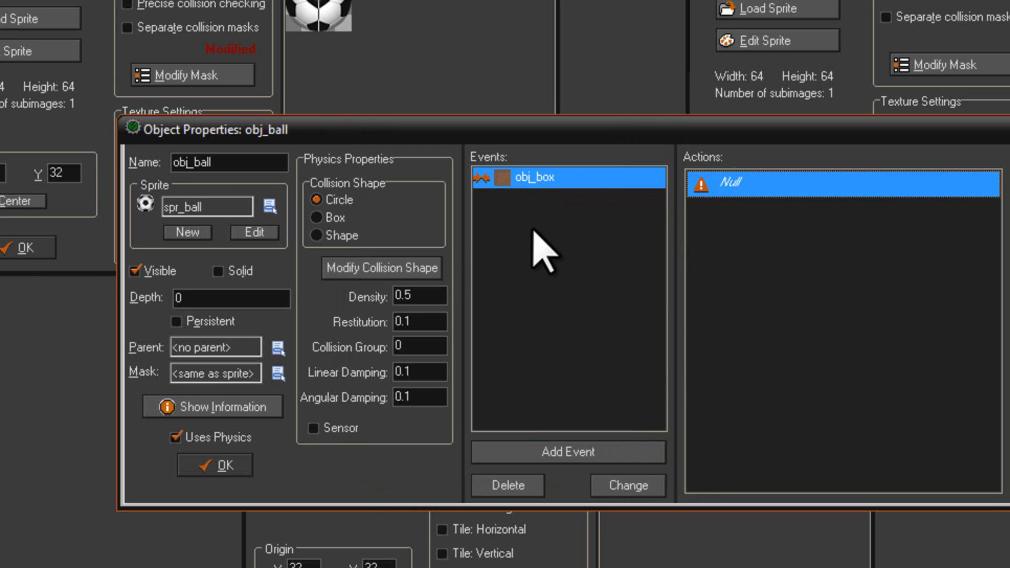
pyautogui.moveTo(551, 448)
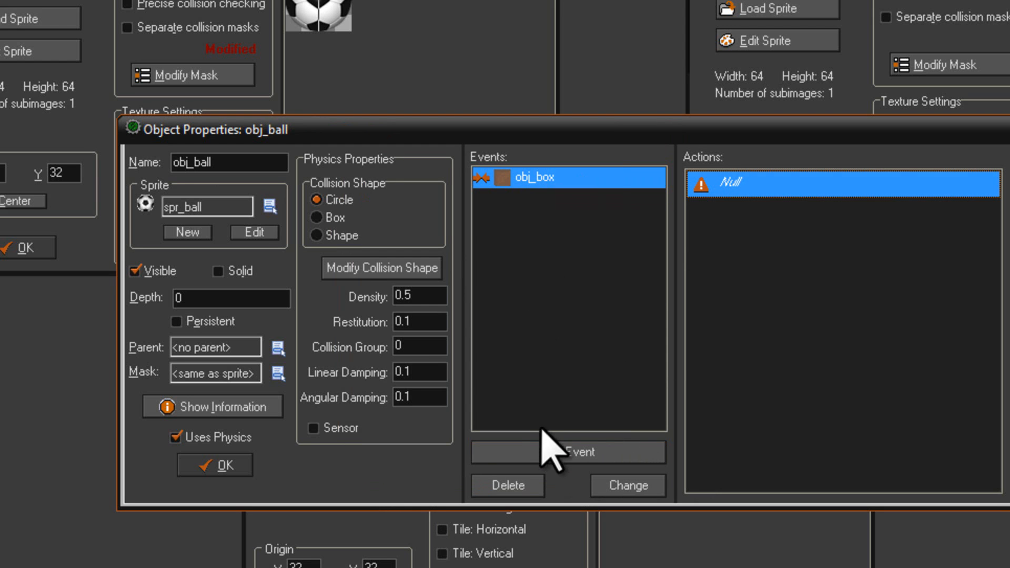
# Step: Add Null-comment collision events with obj_ball and obj_wall to obj_ball, then close its properties
pyautogui.click(420, 343)
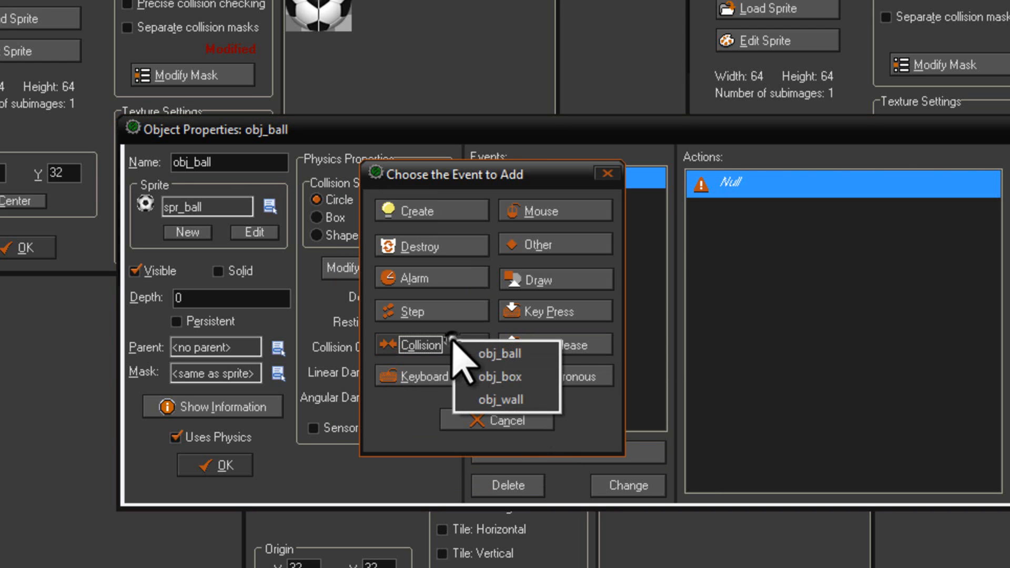
pyautogui.moveTo(499, 354)
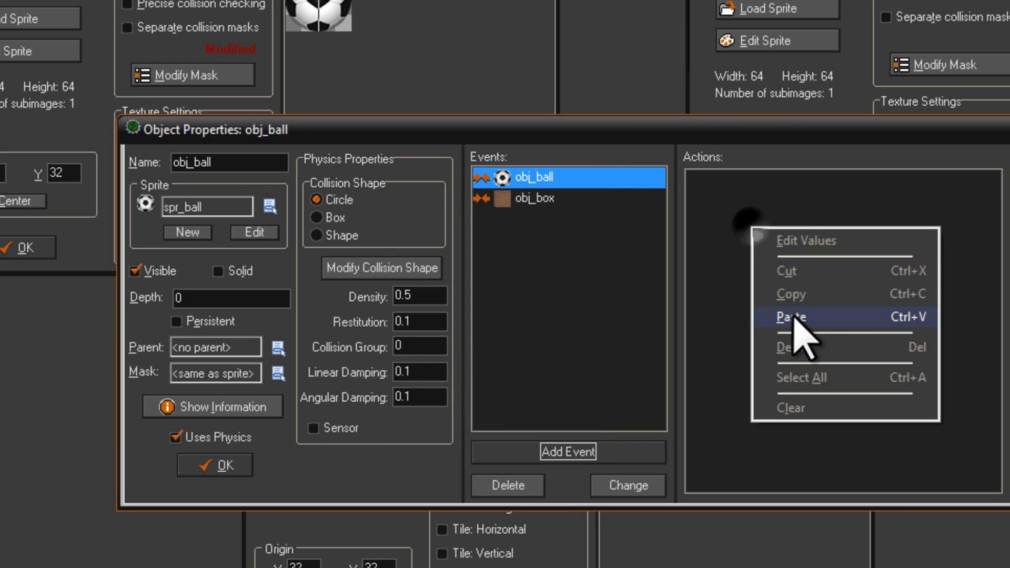
pyautogui.click(790, 317)
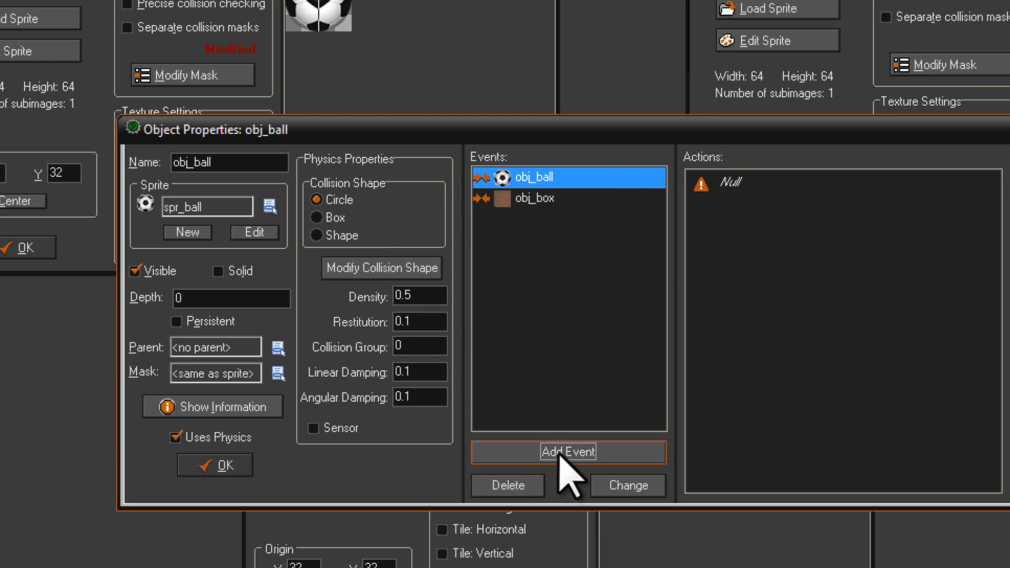
pyautogui.click(567, 452)
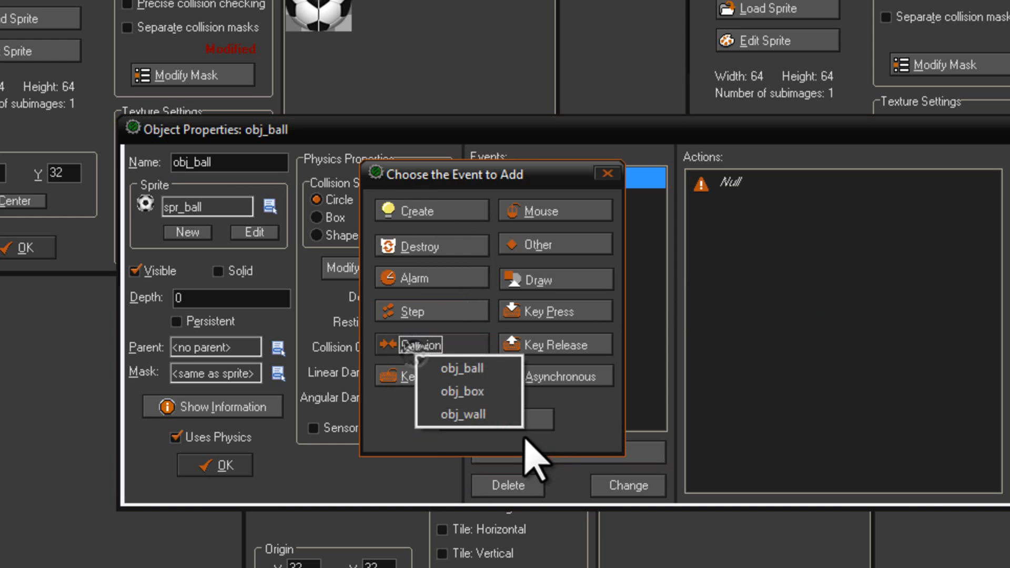
pyautogui.click(461, 414)
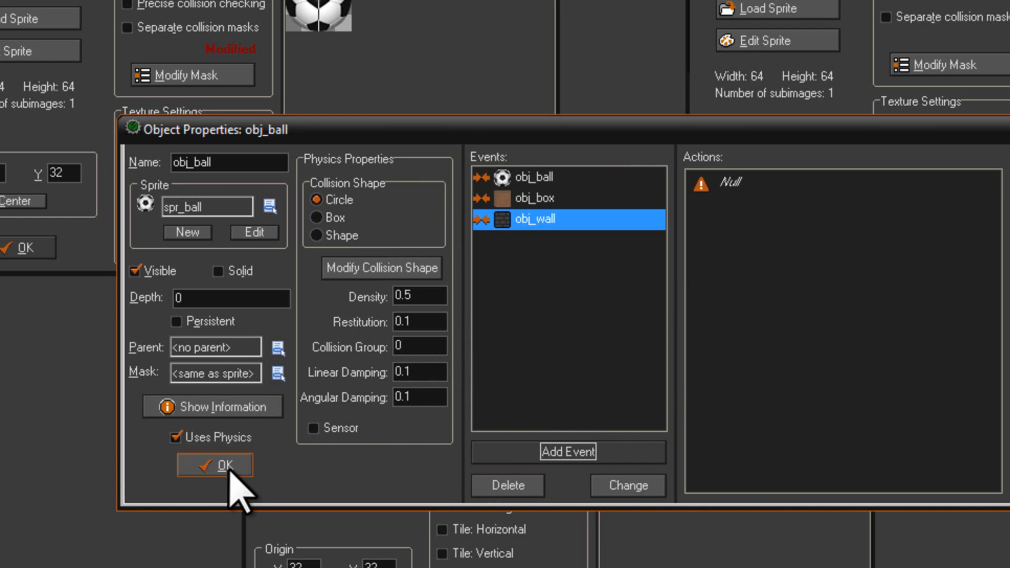
pyautogui.click(214, 464)
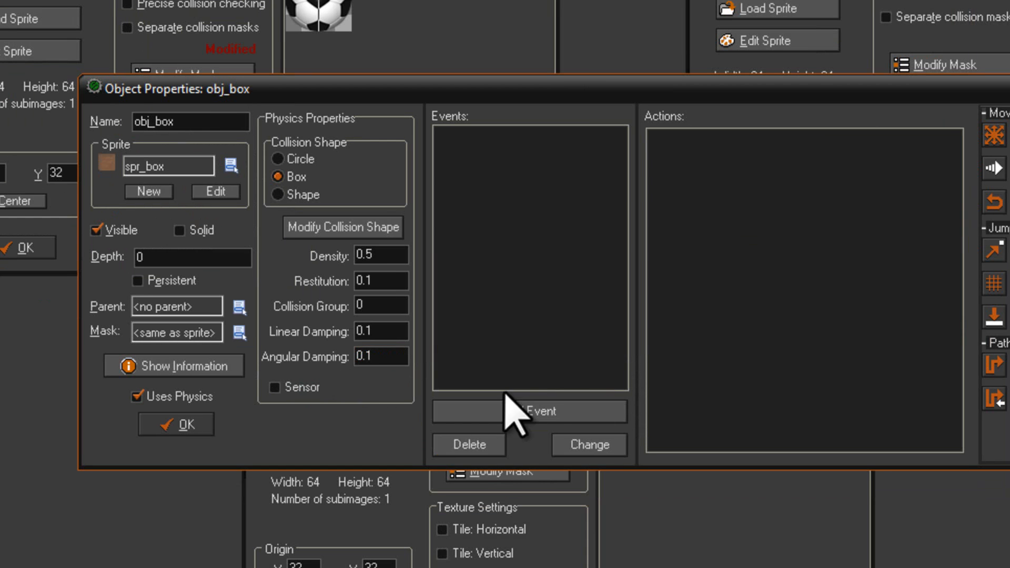
# Step: Add collision events with obj_ball, obj_box and obj_wall to obj_box, pasting the Null comment
pyautogui.click(528, 411)
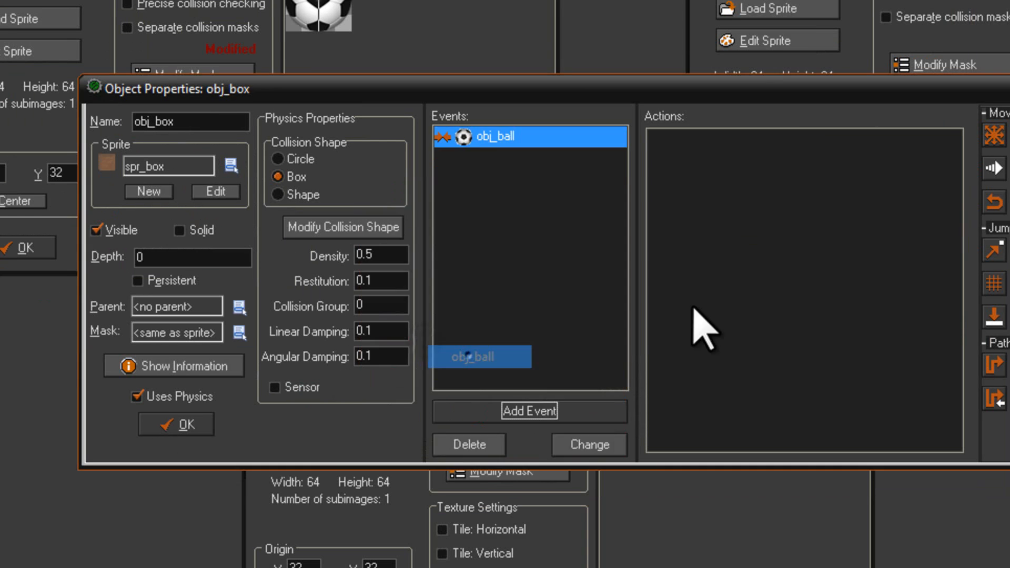
pyautogui.click(529, 410)
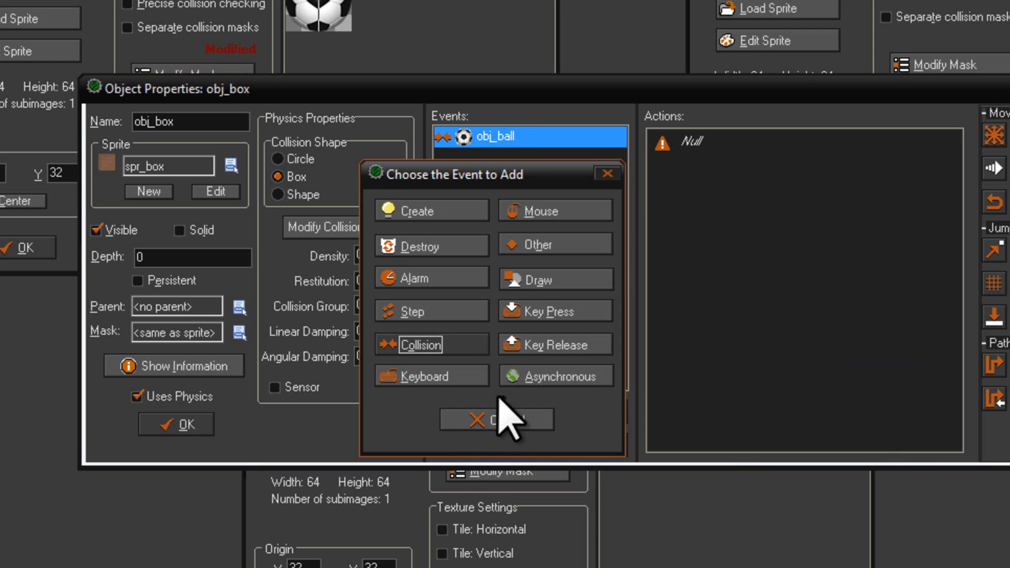
pyautogui.click(423, 344)
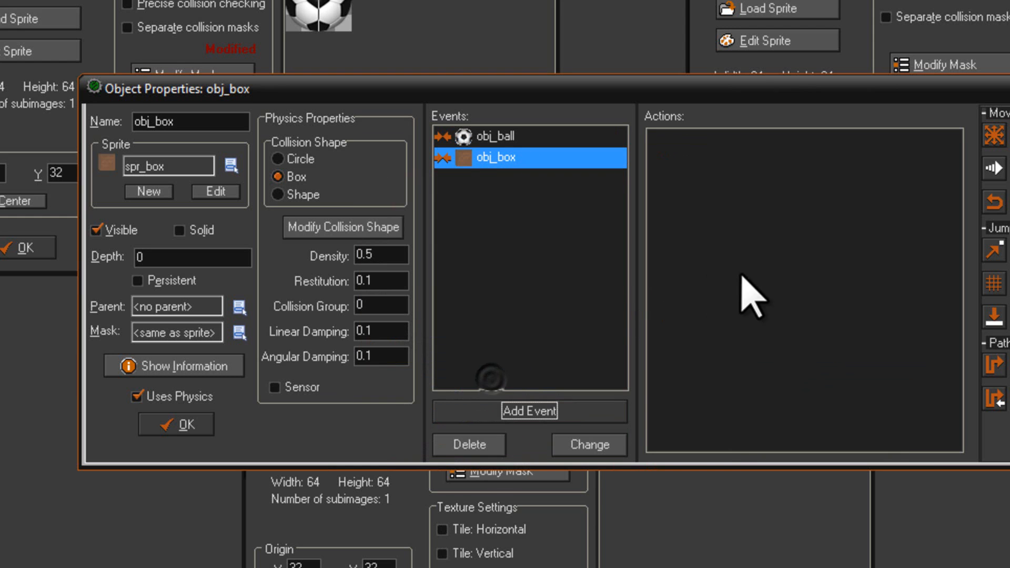
pyautogui.click(528, 411)
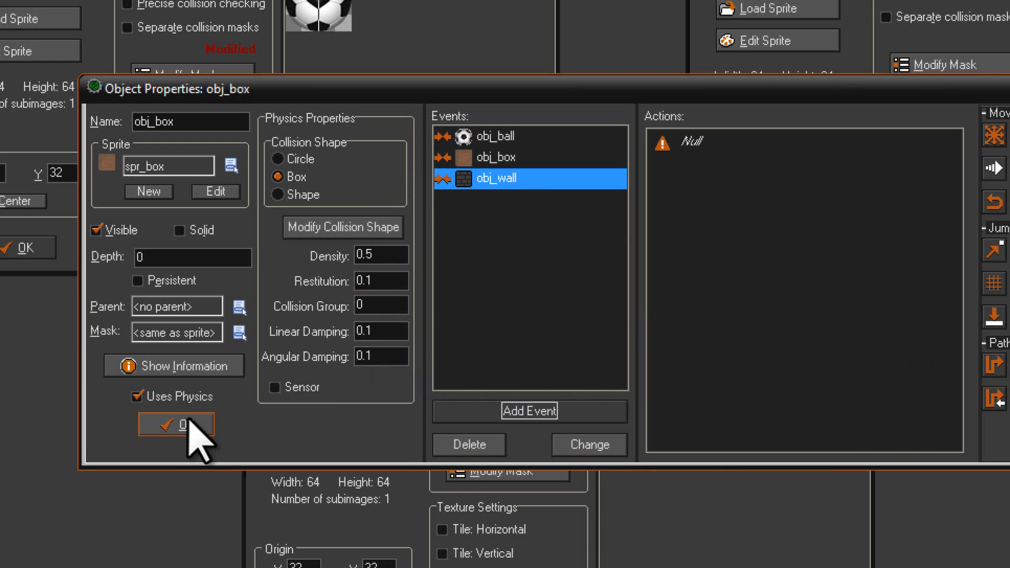
pyautogui.moveTo(312, 351)
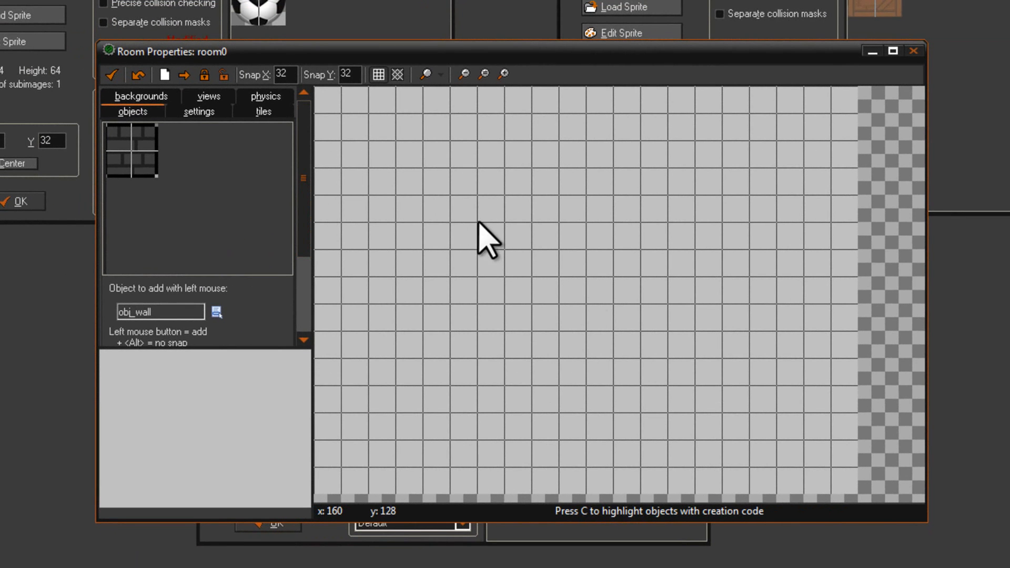
pyautogui.moveTo(454, 400)
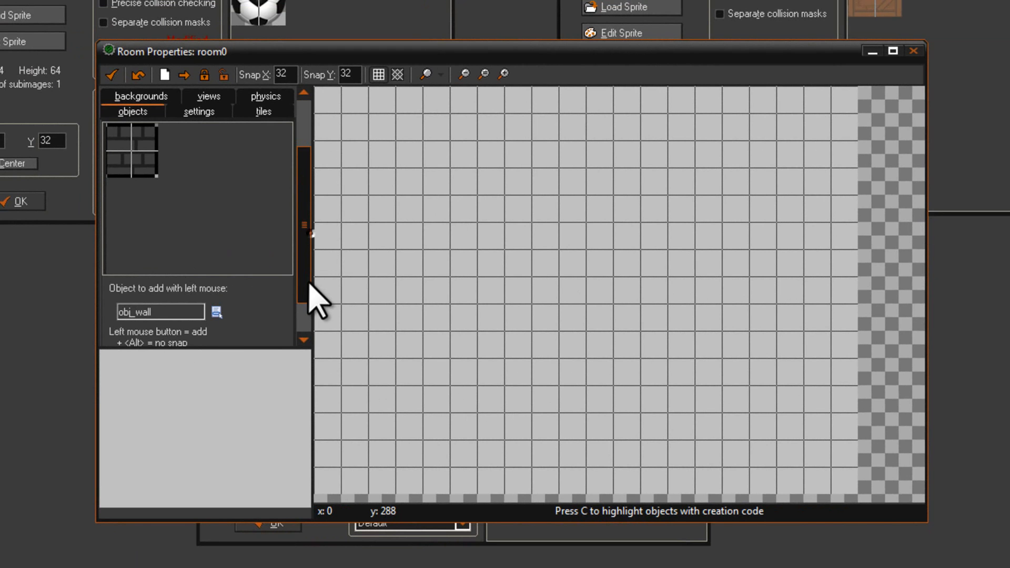
# Step: Lay a row of obj_wall instances along the bottom of room0
pyautogui.scroll(-3)
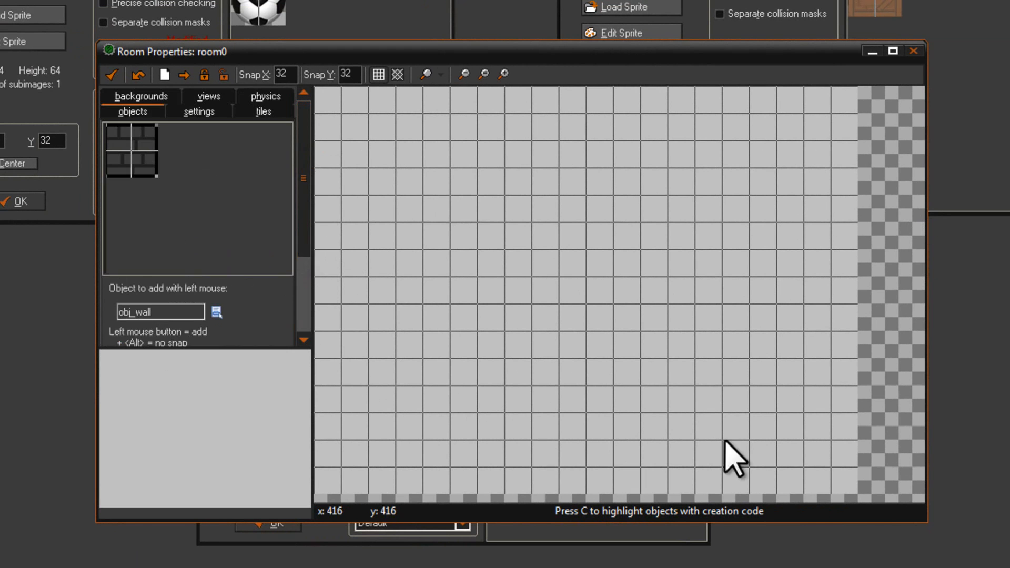
pyautogui.moveTo(593, 452); pyautogui.dragTo(857, 476)
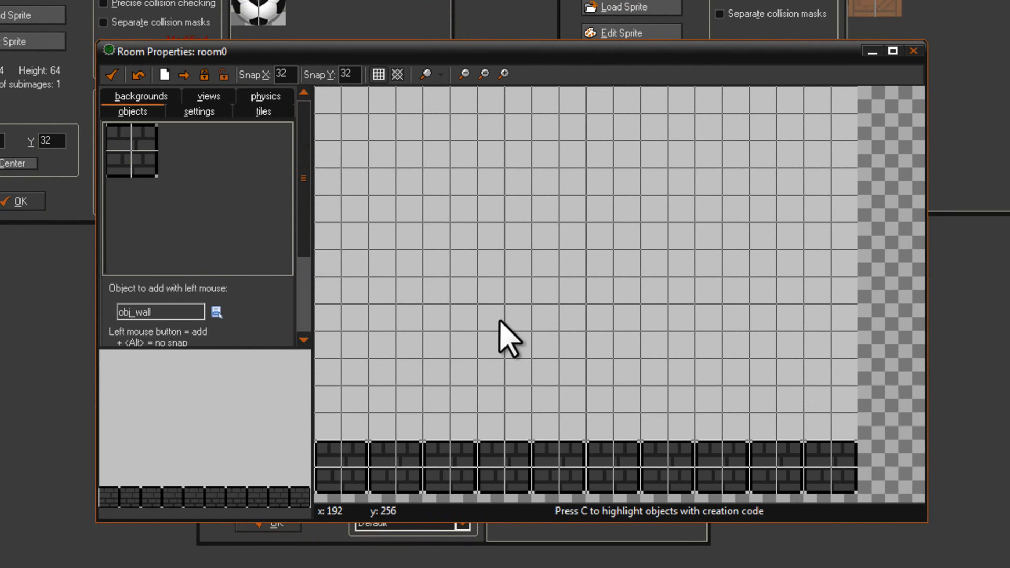
pyautogui.moveTo(856, 448)
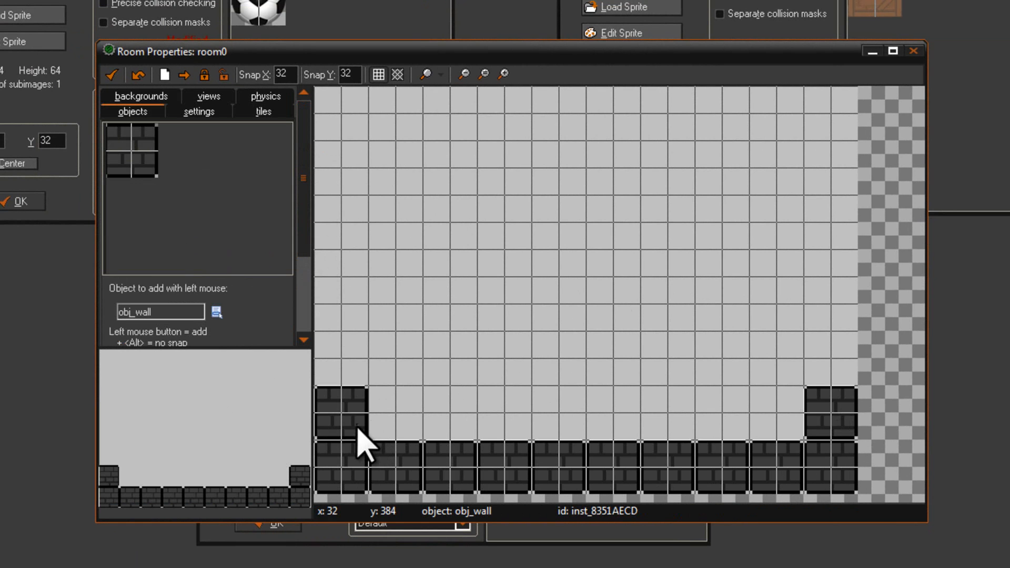
# Step: Place soccer balls and crates above the wall floor in room0
pyautogui.click(217, 312)
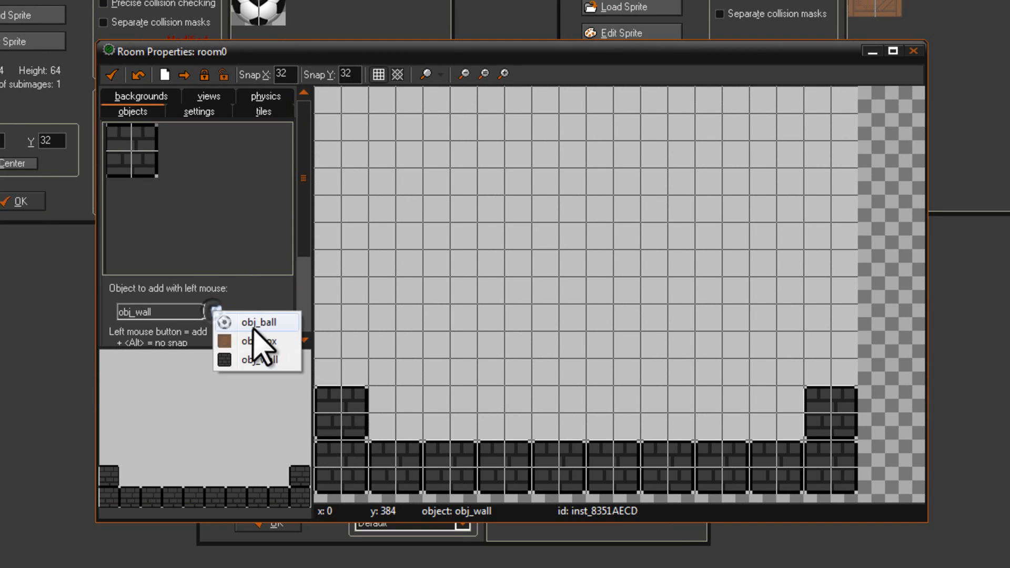
pyautogui.click(256, 322)
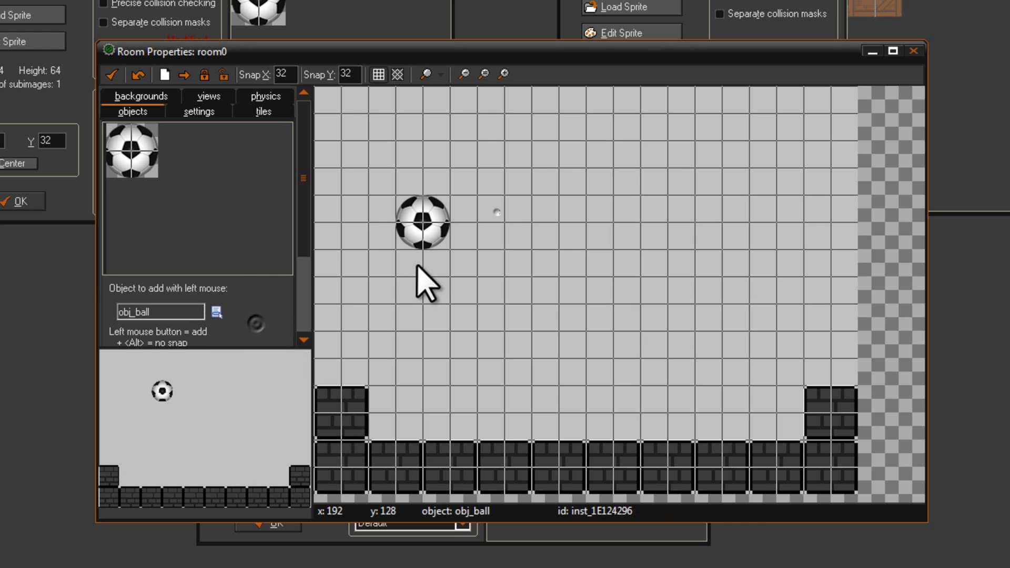
pyautogui.click(479, 139)
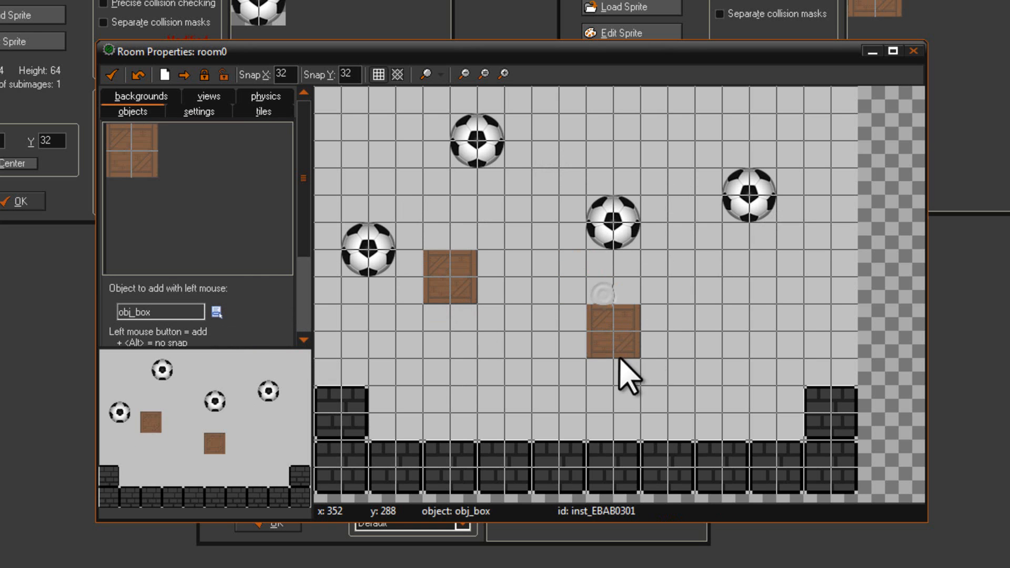
pyautogui.click(777, 306)
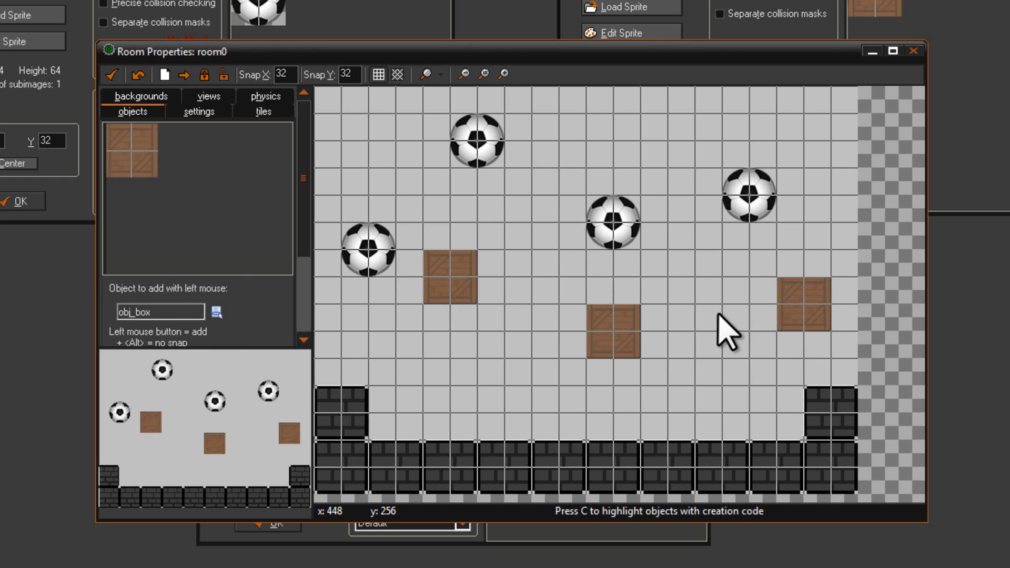
pyautogui.moveTo(452, 219)
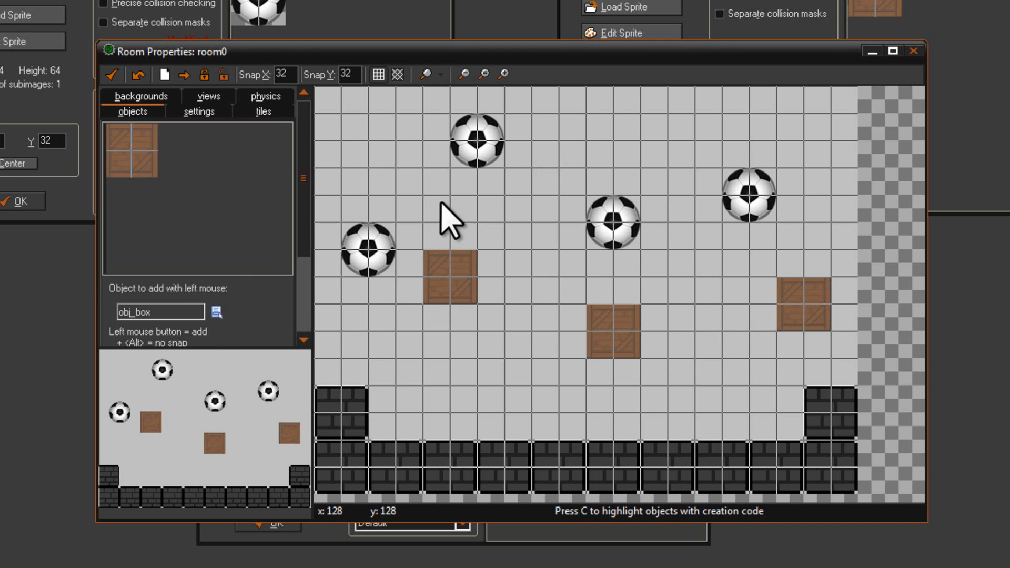
pyautogui.moveTo(297, 119)
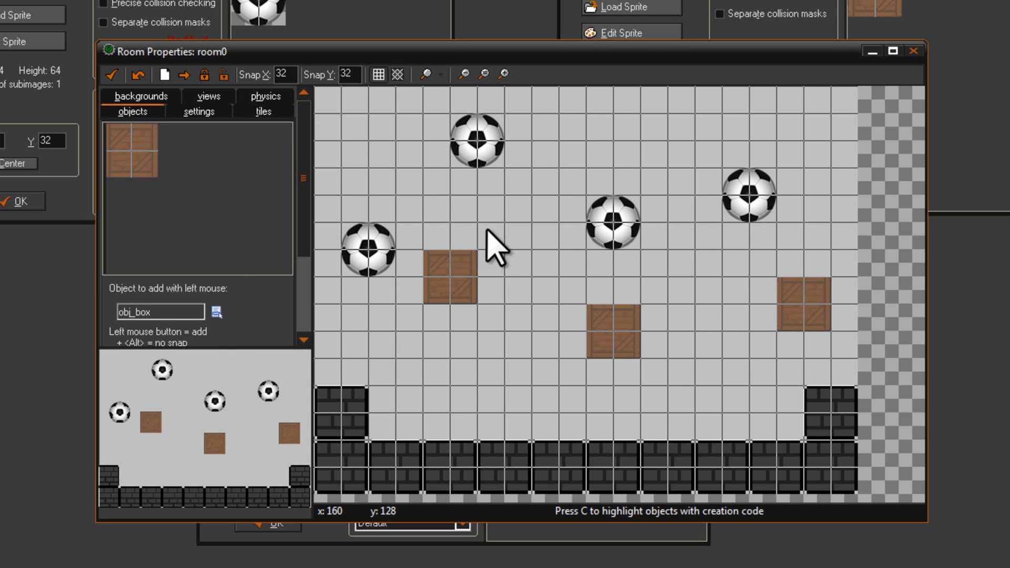
pyautogui.moveTo(270, 109)
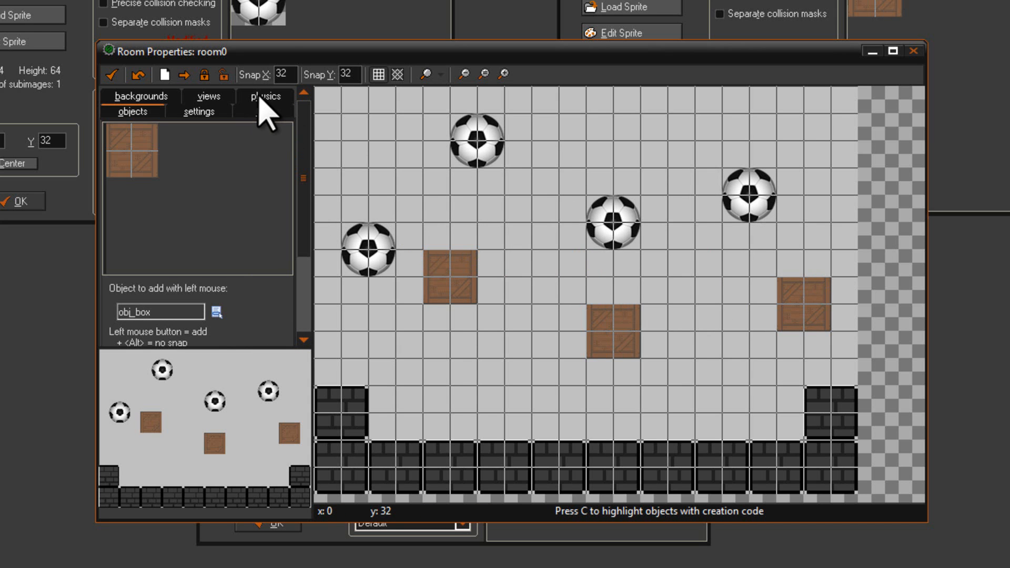
# Step: Mark room0 as a physics world with gravity 10 and close the room editor
pyautogui.click(265, 95)
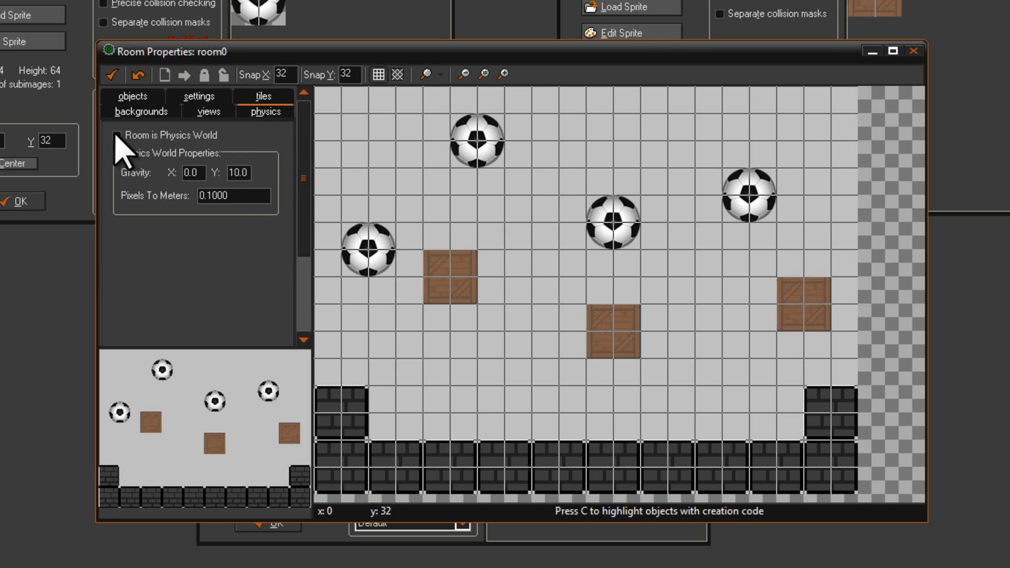
pyautogui.click(116, 134)
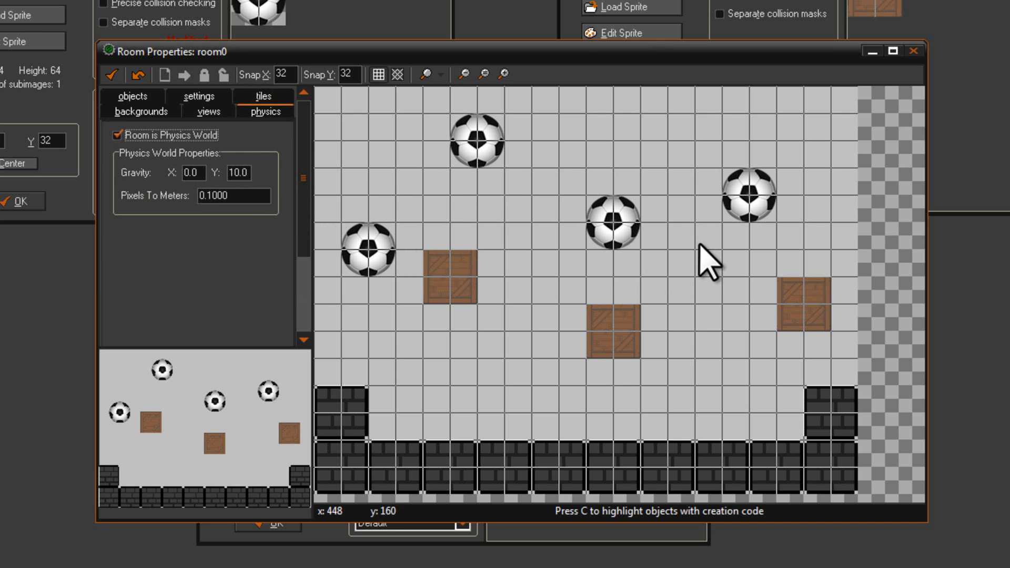
pyautogui.click(233, 195)
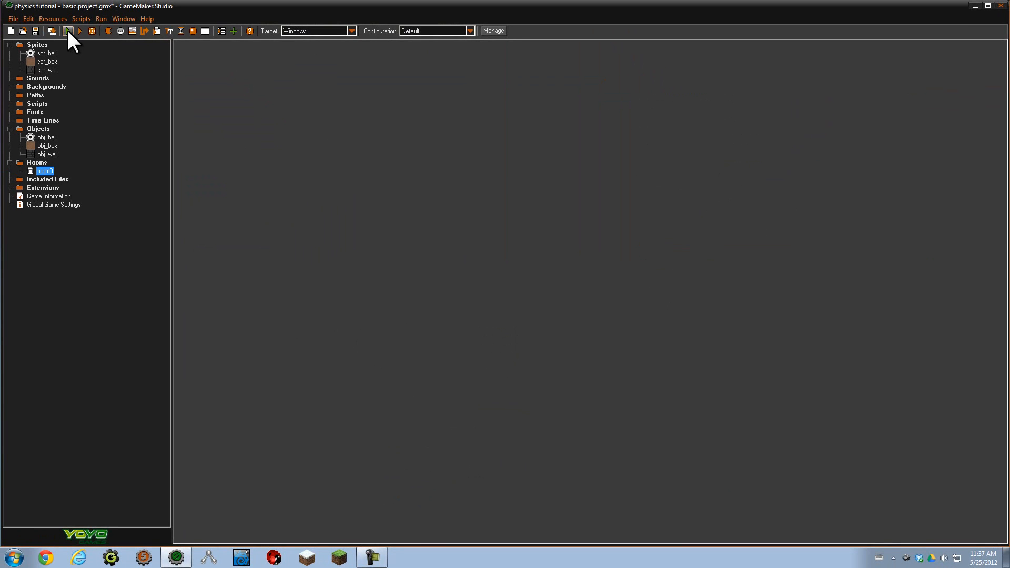
# Step: Run the project so it compiles and launches the physics game for Windows
pyautogui.click(68, 31)
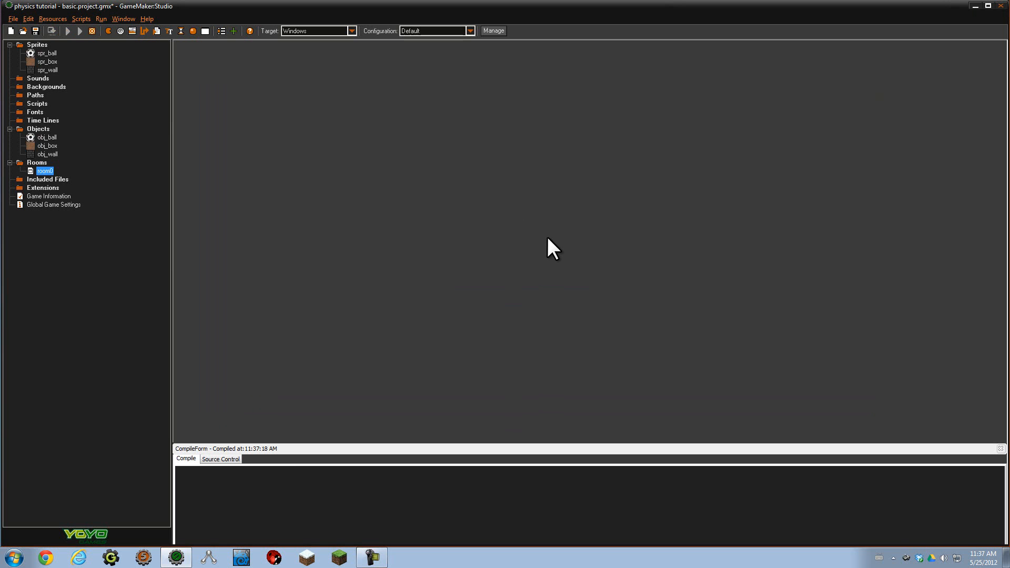
pyautogui.click(68, 31)
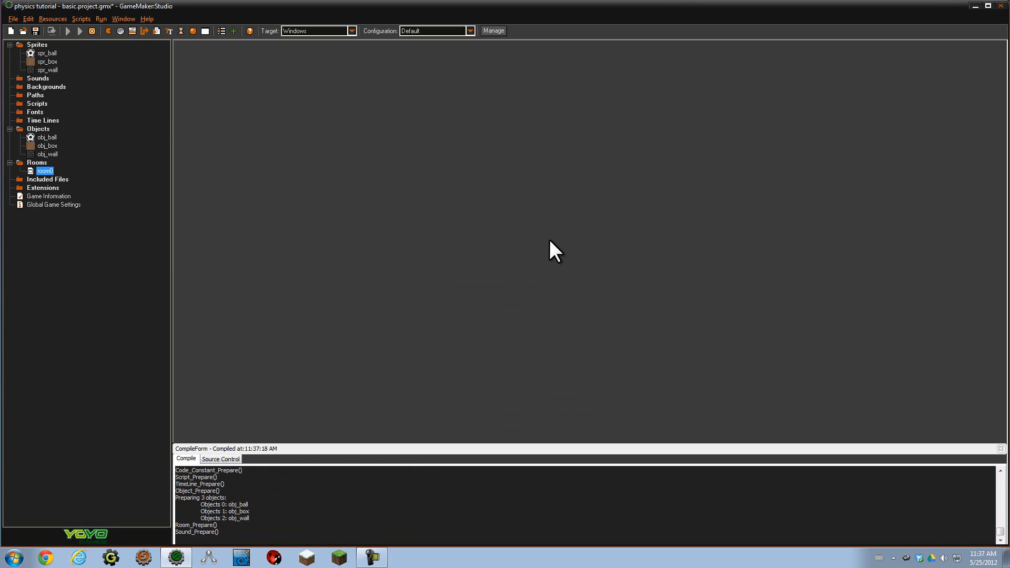
pyautogui.click(79, 31)
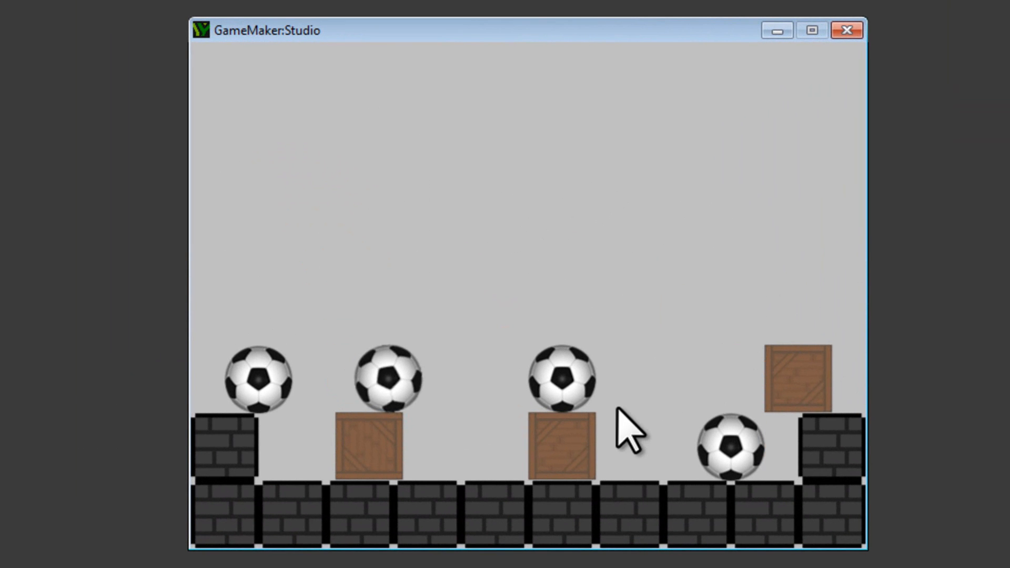
pyautogui.moveTo(735, 222)
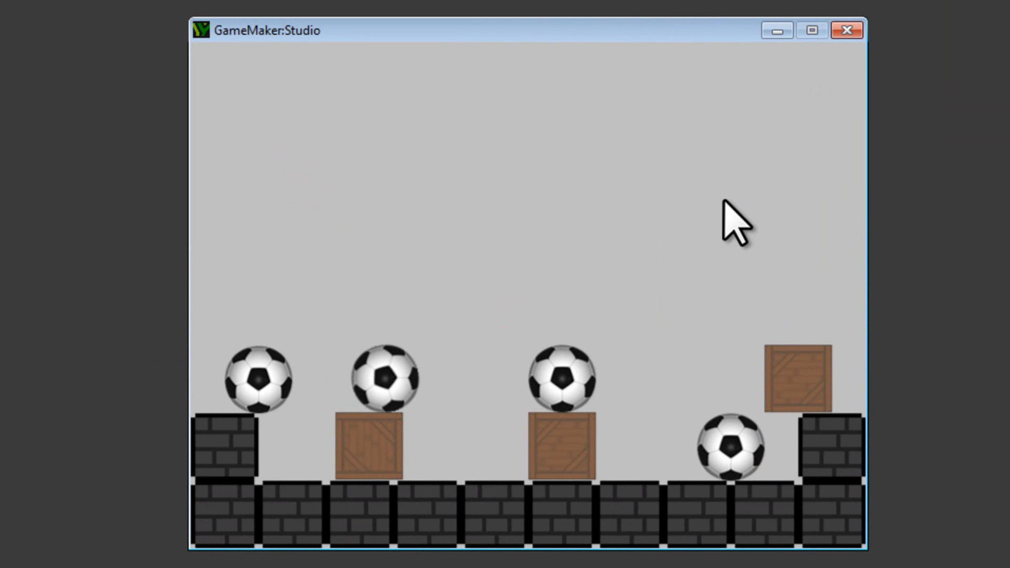
pyautogui.moveTo(354, 329)
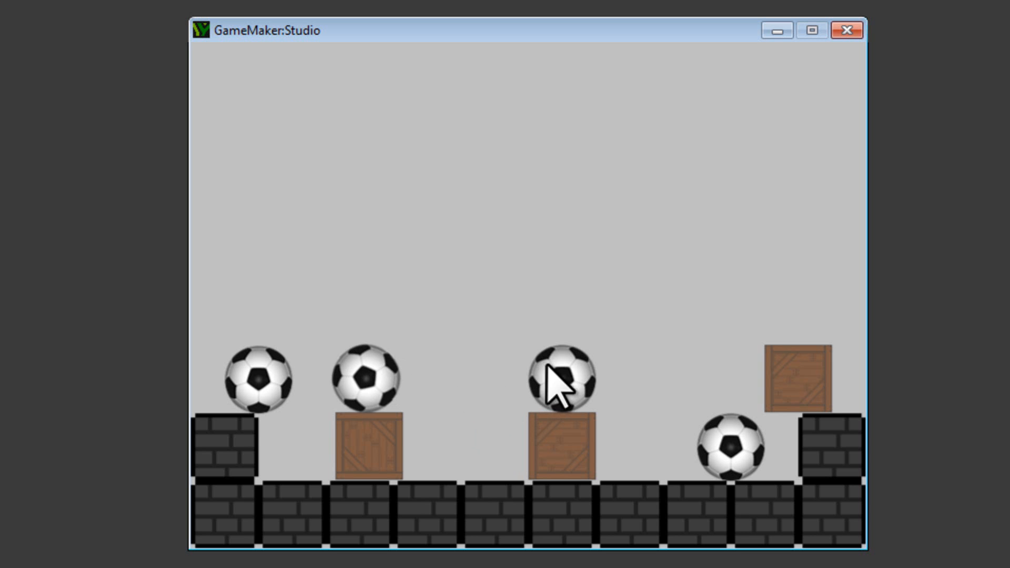
pyautogui.moveTo(498, 361)
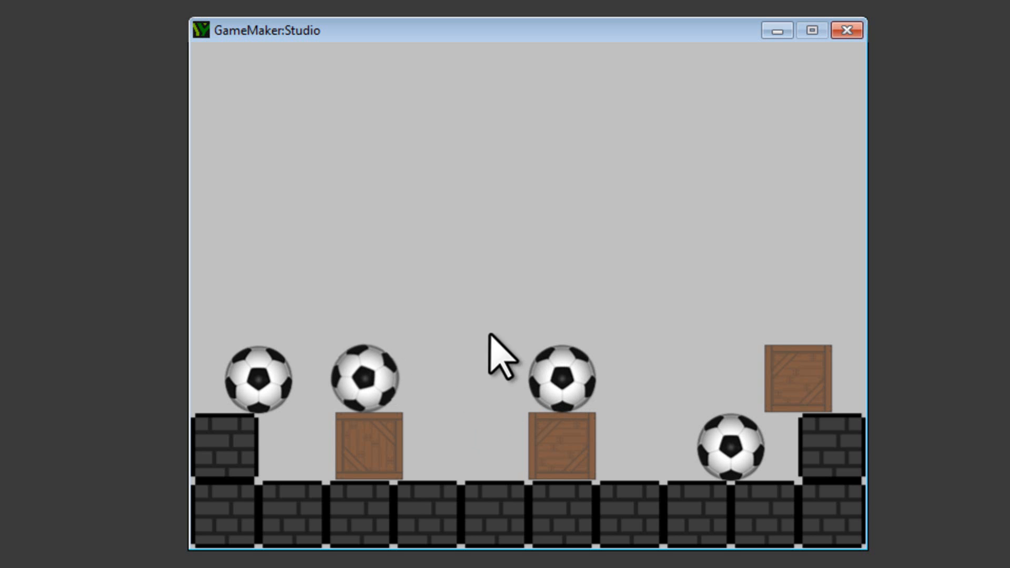
pyautogui.moveTo(838, 203)
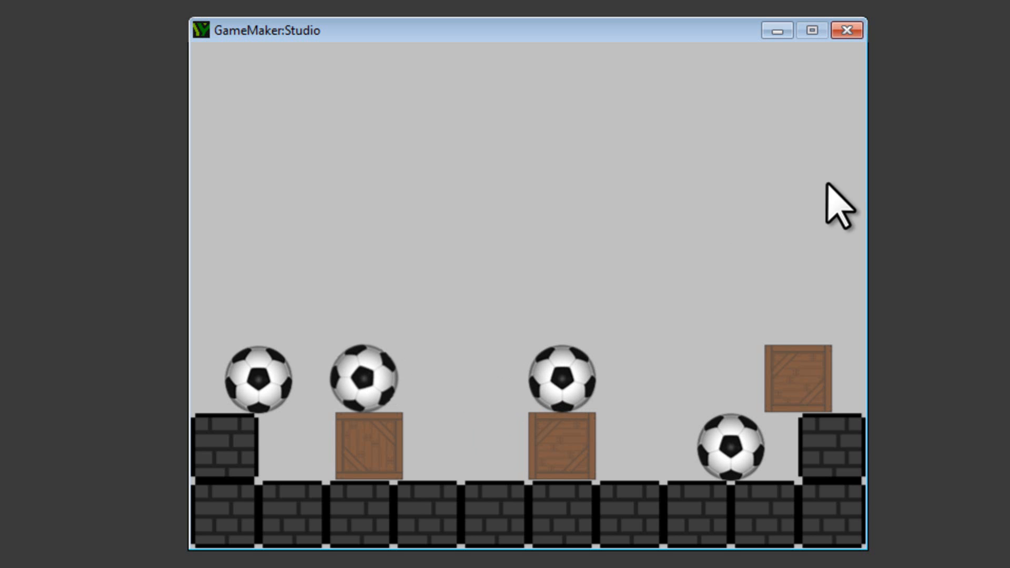
pyautogui.moveTo(712, 228)
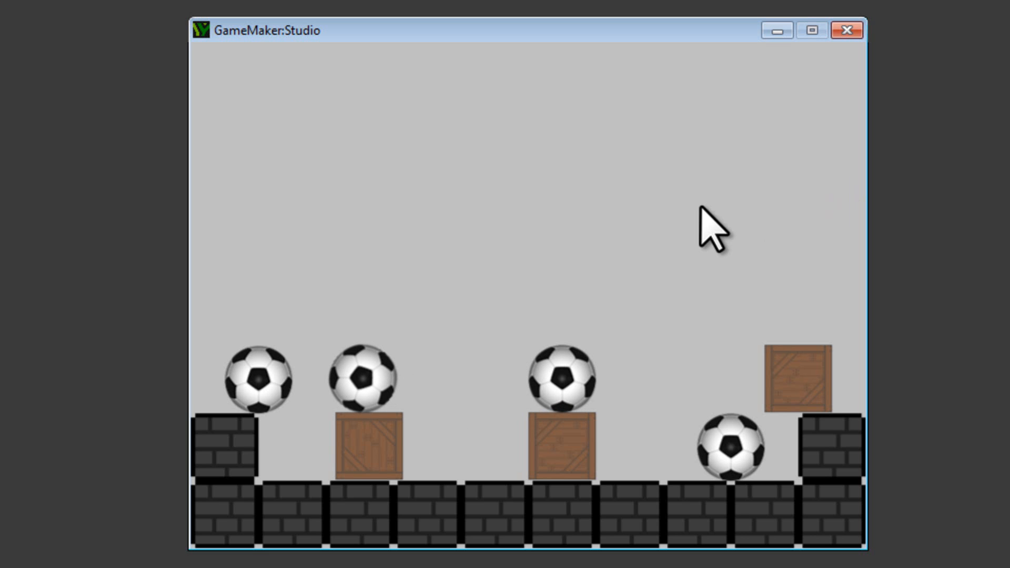